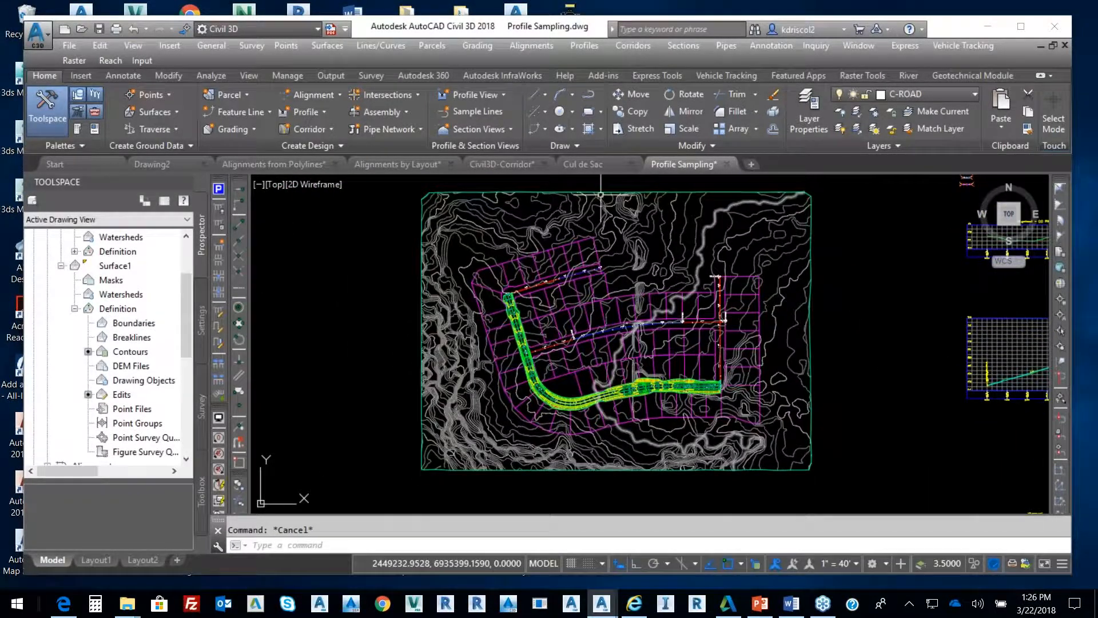
pyautogui.moveTo(582, 165)
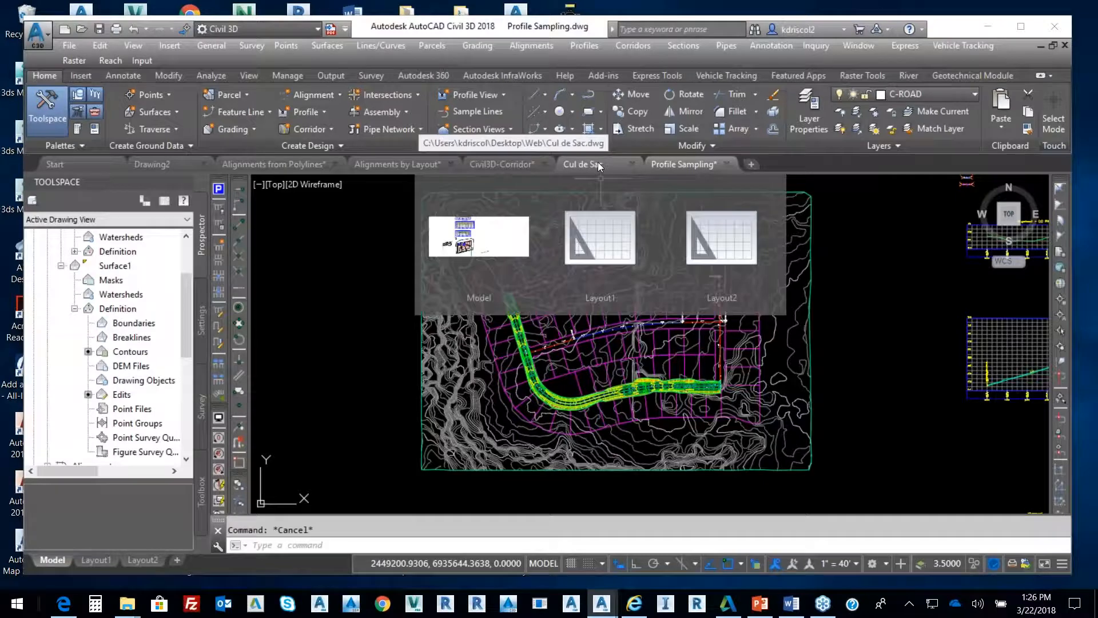
# Step: Switch to the Civil3D-Corridor drawing
pyautogui.click(501, 165)
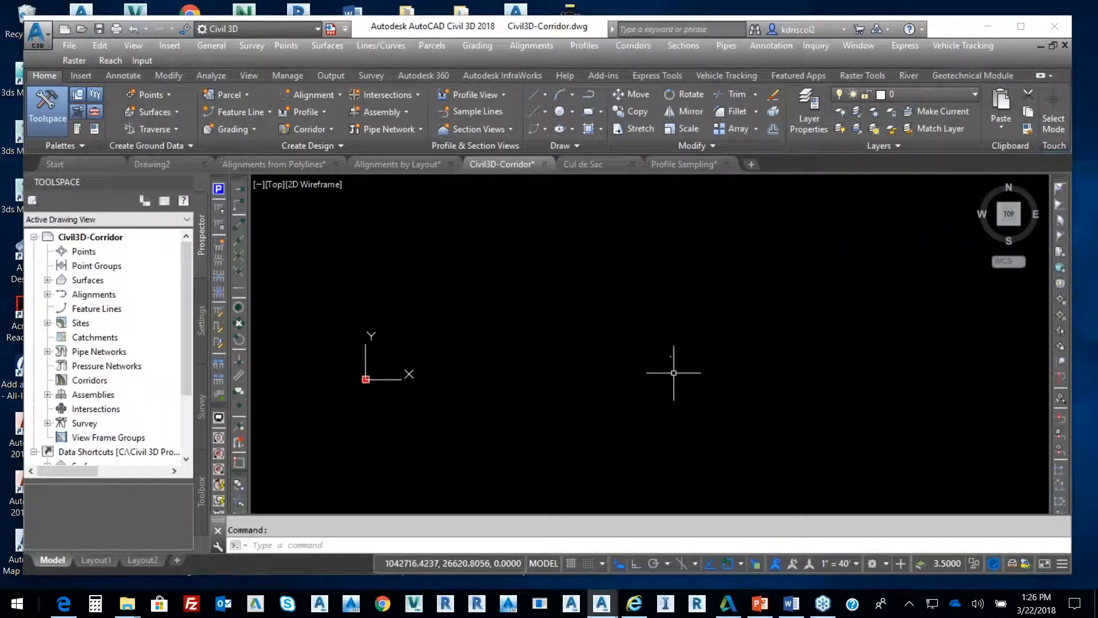
pyautogui.moveTo(673, 366)
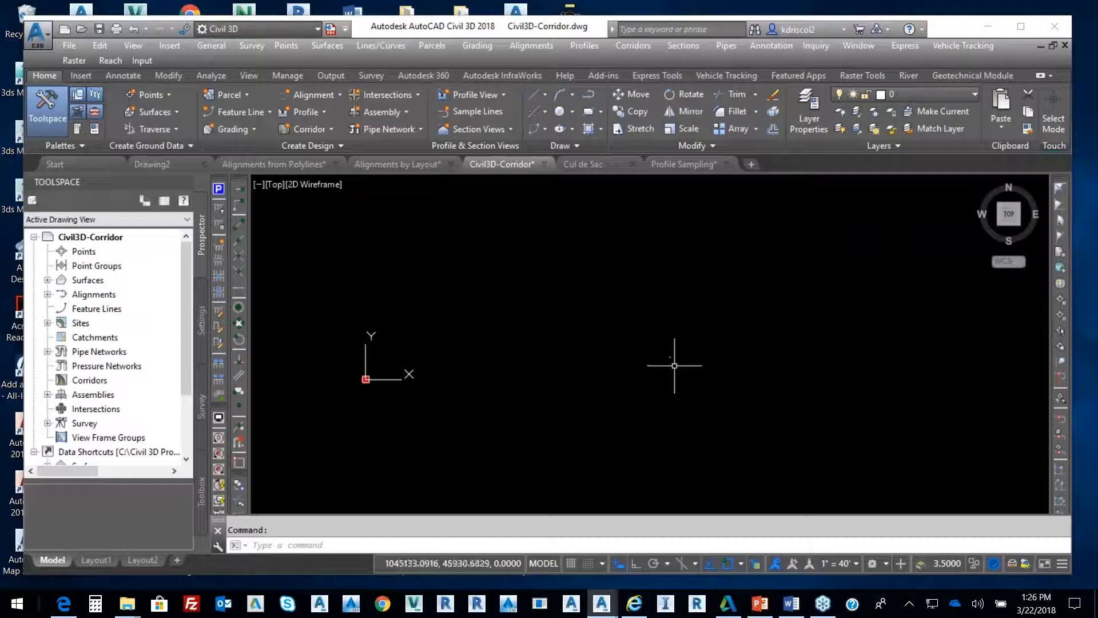
pyautogui.moveTo(672, 362)
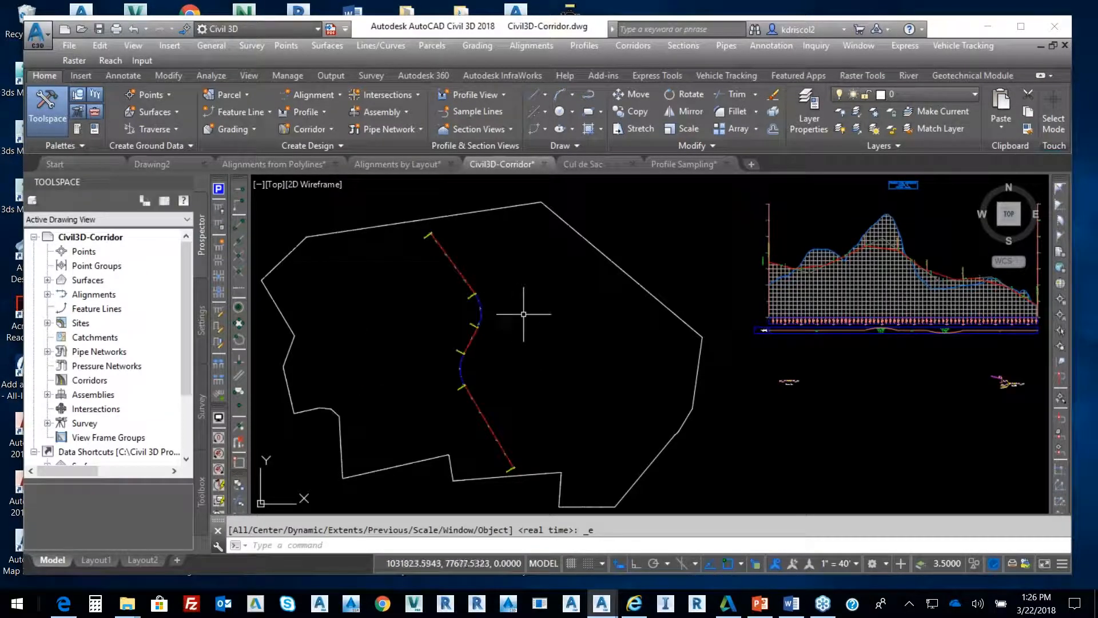
pyautogui.moveTo(606, 257)
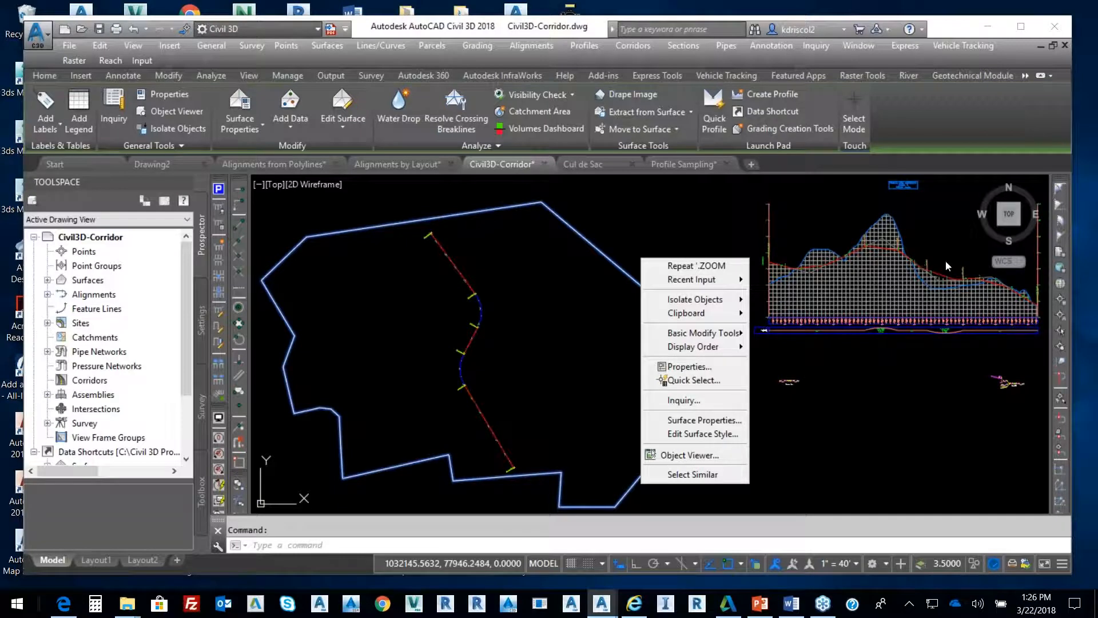
pyautogui.moveTo(684, 474)
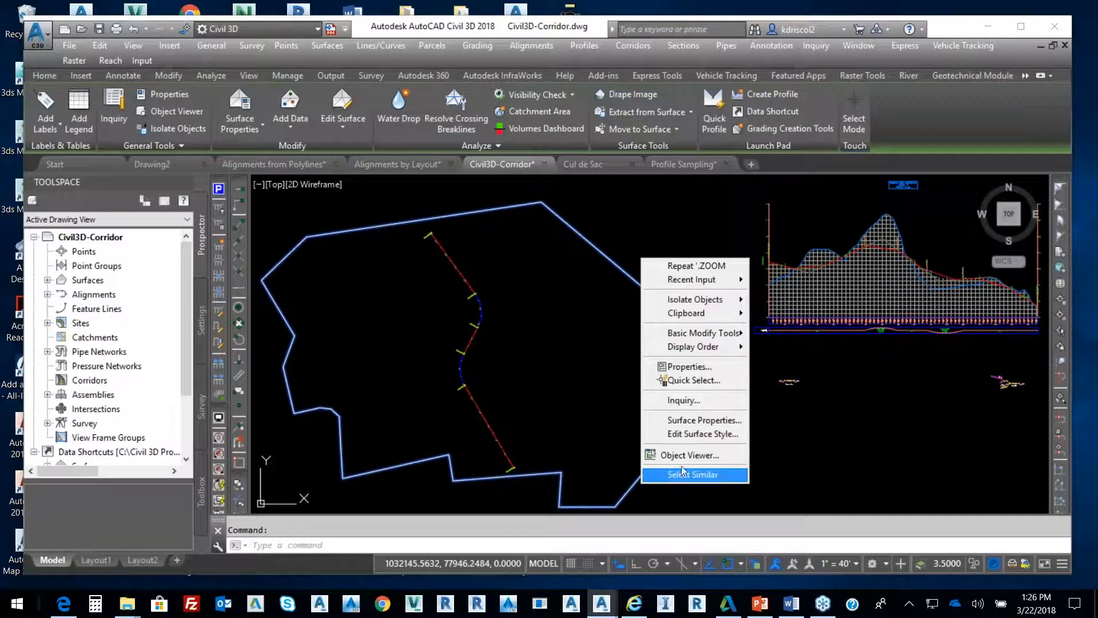
# Step: Show the selected surface in Object Viewer and orbit it to reveal the terrain relief
pyautogui.click(688, 455)
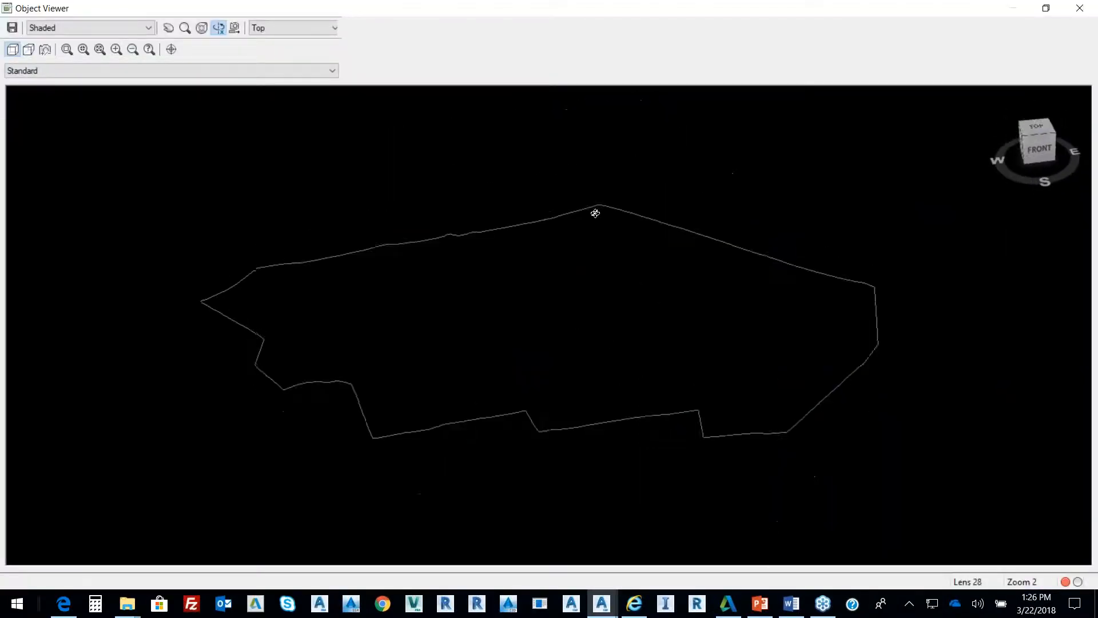
pyautogui.moveTo(595, 213); pyautogui.dragTo(571, 321)
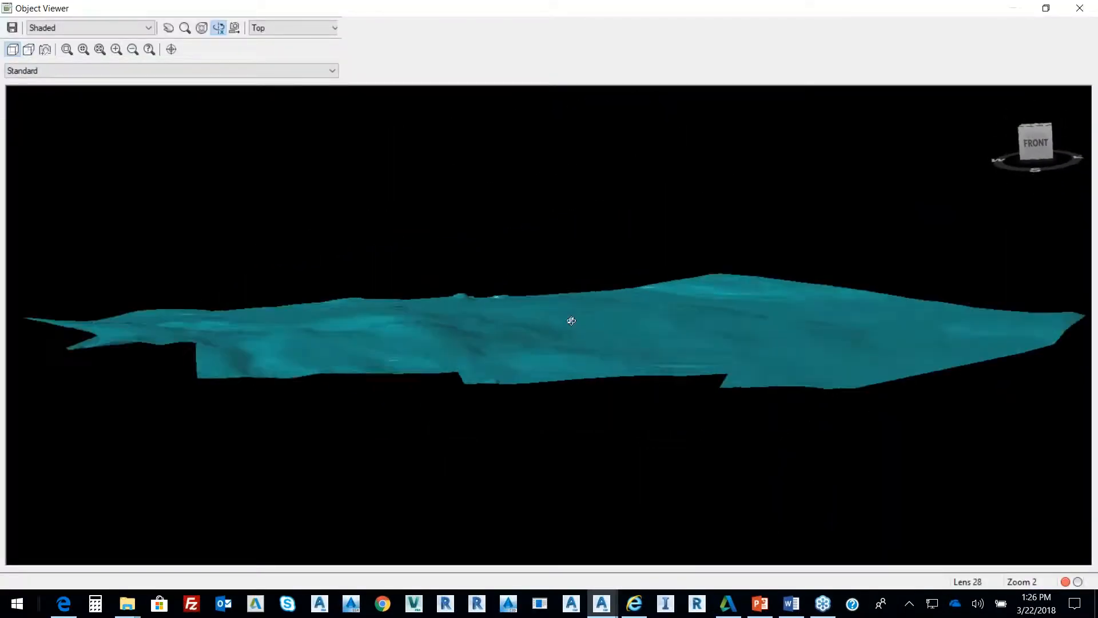
pyautogui.moveTo(571, 321); pyautogui.dragTo(501, 392)
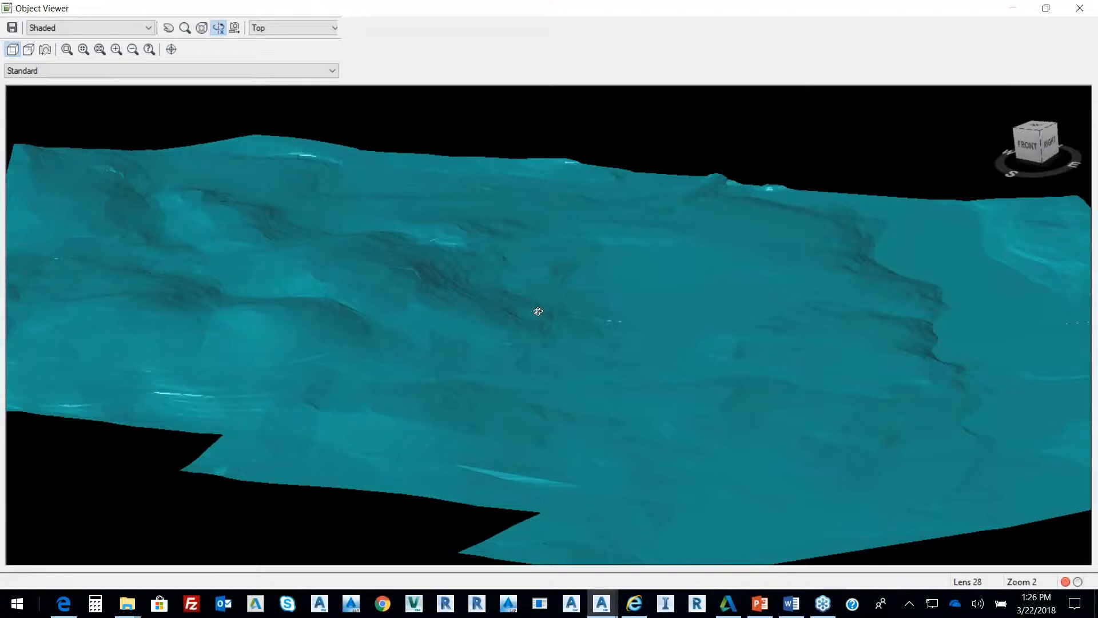
pyautogui.moveTo(538, 311); pyautogui.dragTo(398, 264)
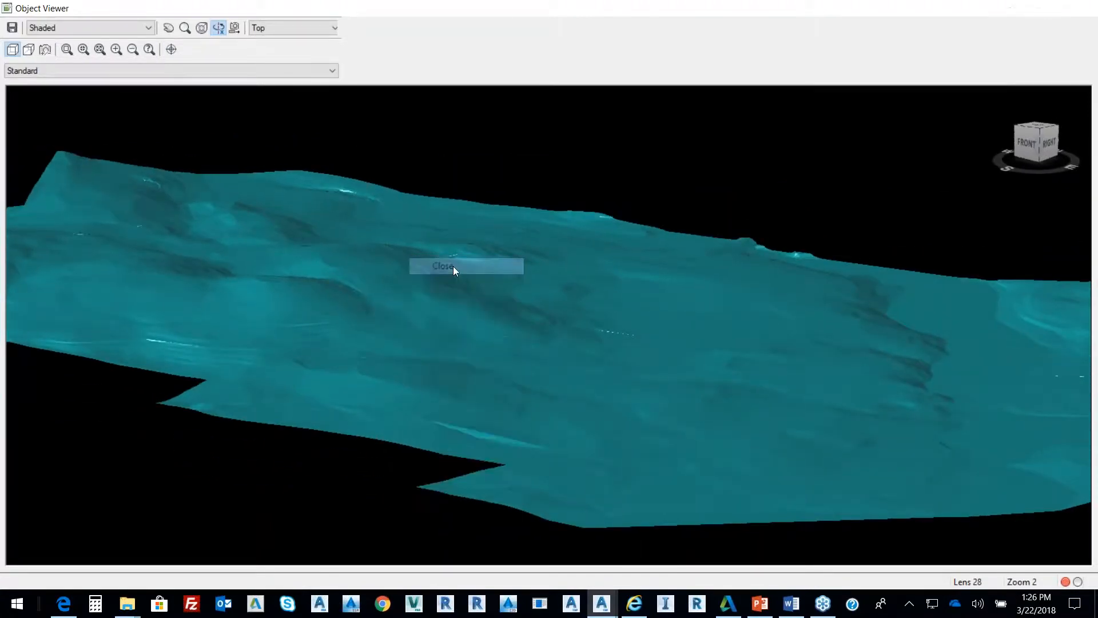
# Step: Close the Object Viewer and bring up the Corridors command list
pyautogui.click(464, 265)
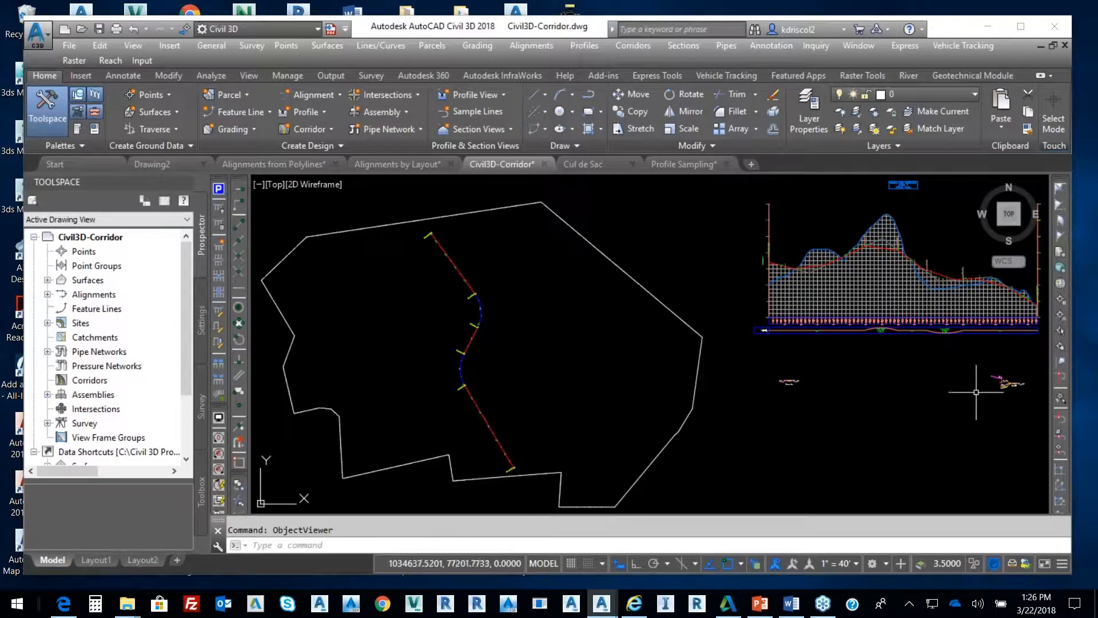
pyautogui.moveTo(917, 407)
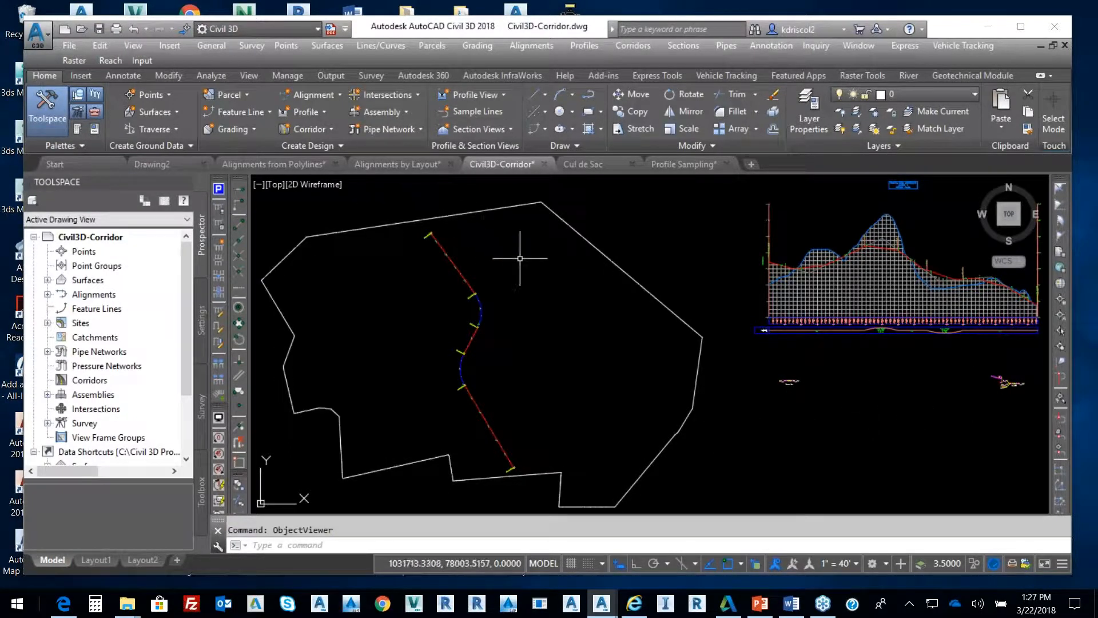
pyautogui.click(476, 323)
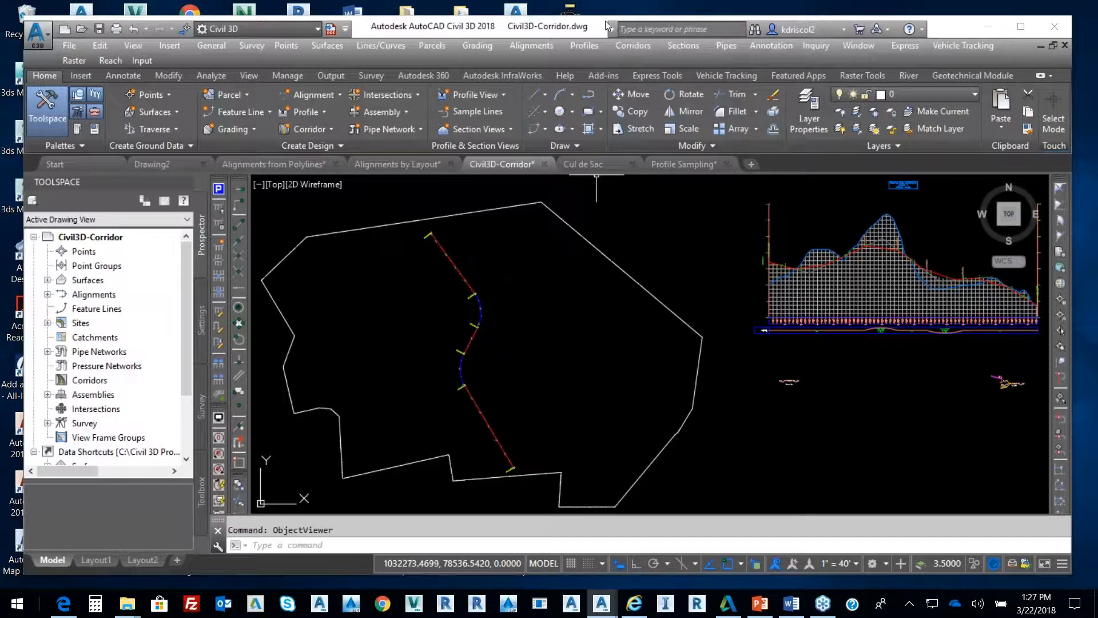
pyautogui.click(632, 46)
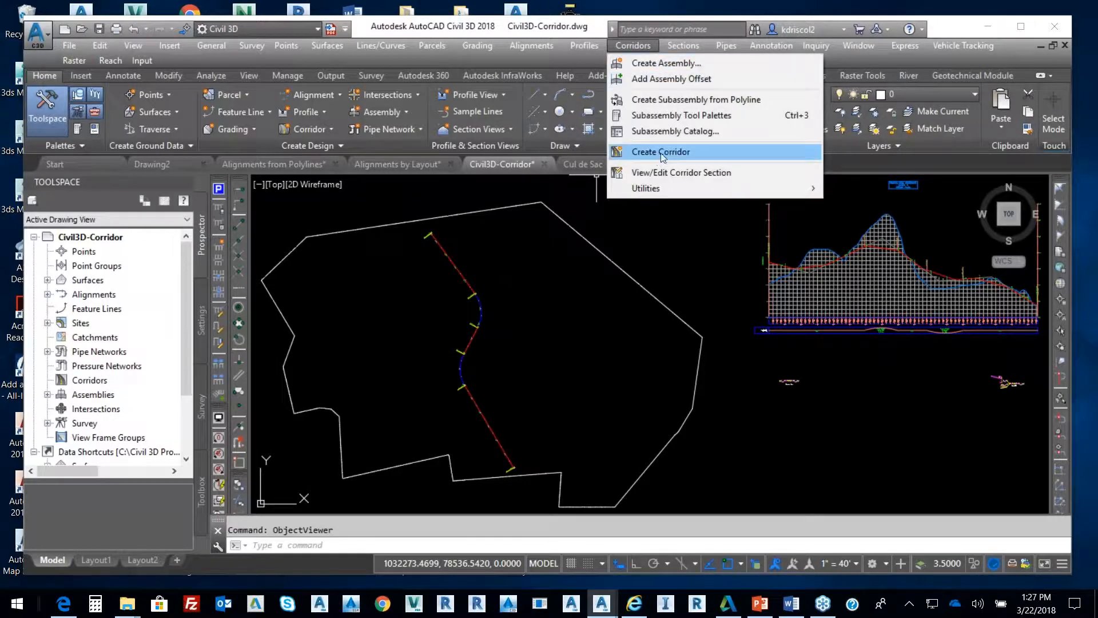
# Step: Create a corridor using the Centerline Layout profile, Completed assembly and Existing Ground target
pyautogui.click(660, 151)
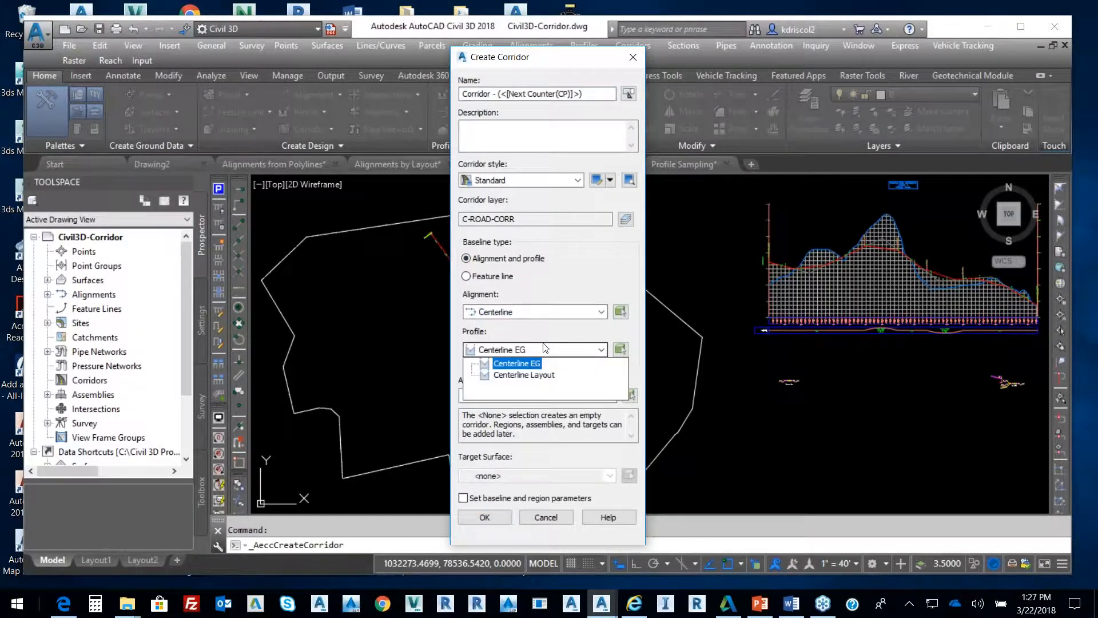
pyautogui.click(524, 374)
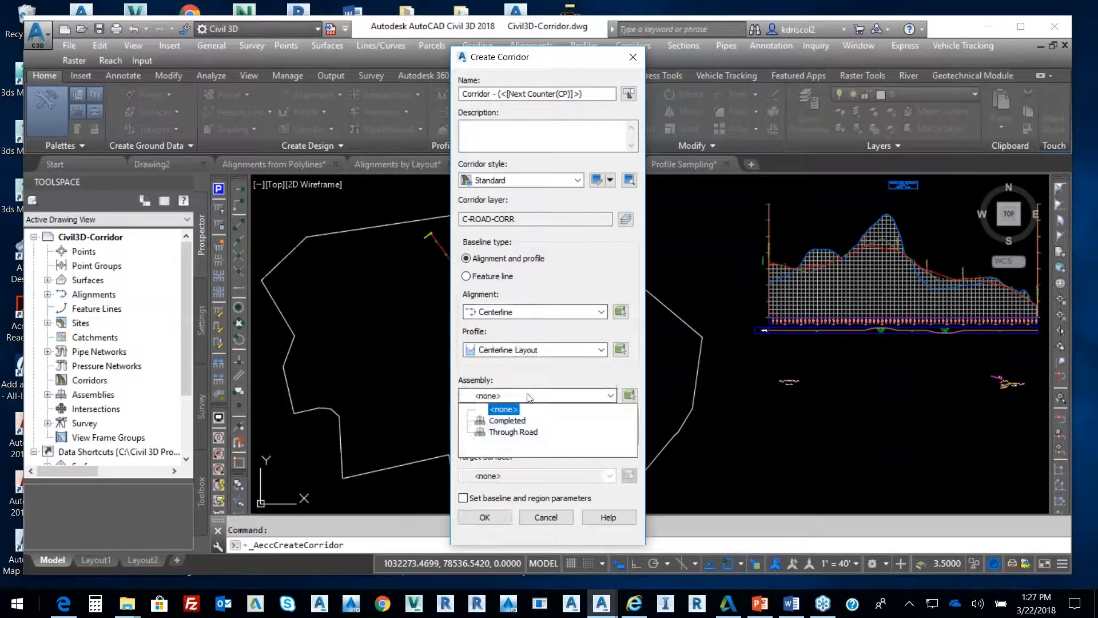
pyautogui.click(508, 421)
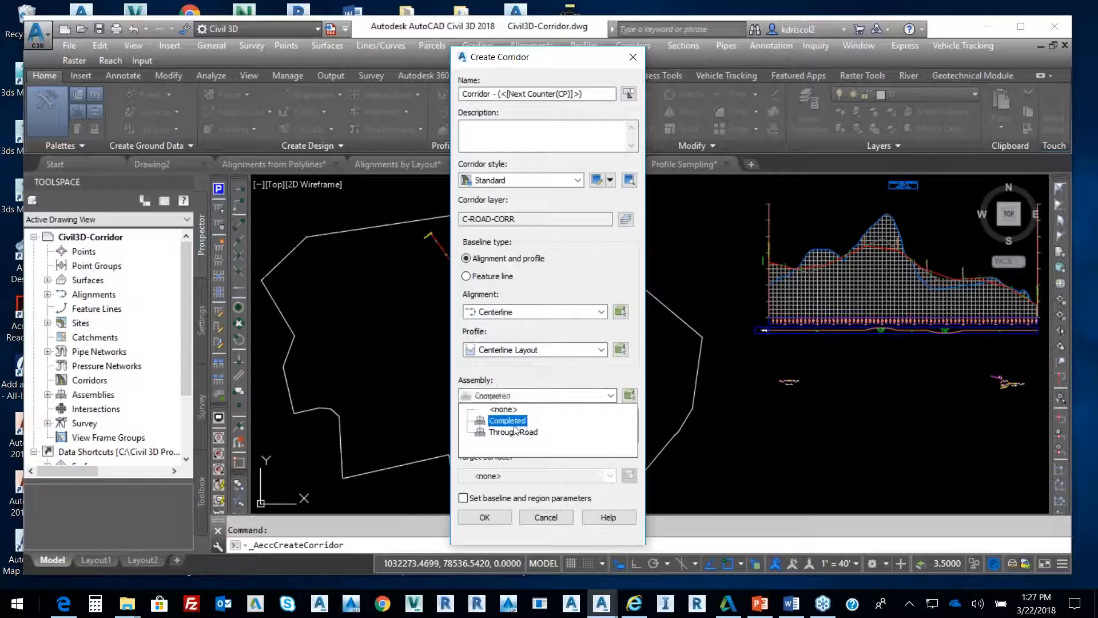
pyautogui.click(507, 421)
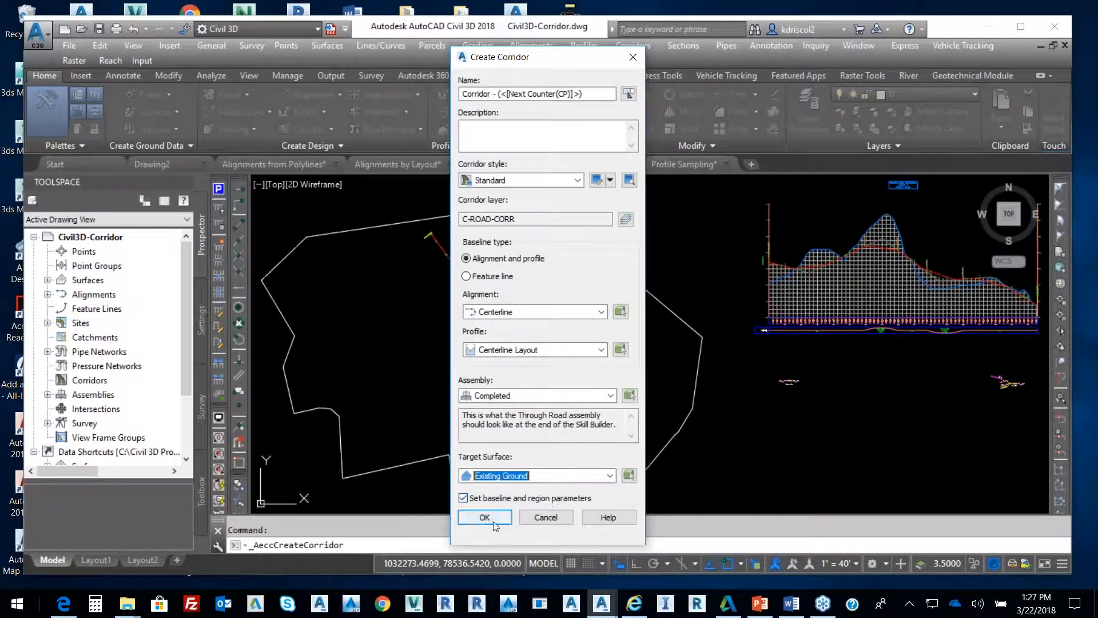
pyautogui.click(485, 517)
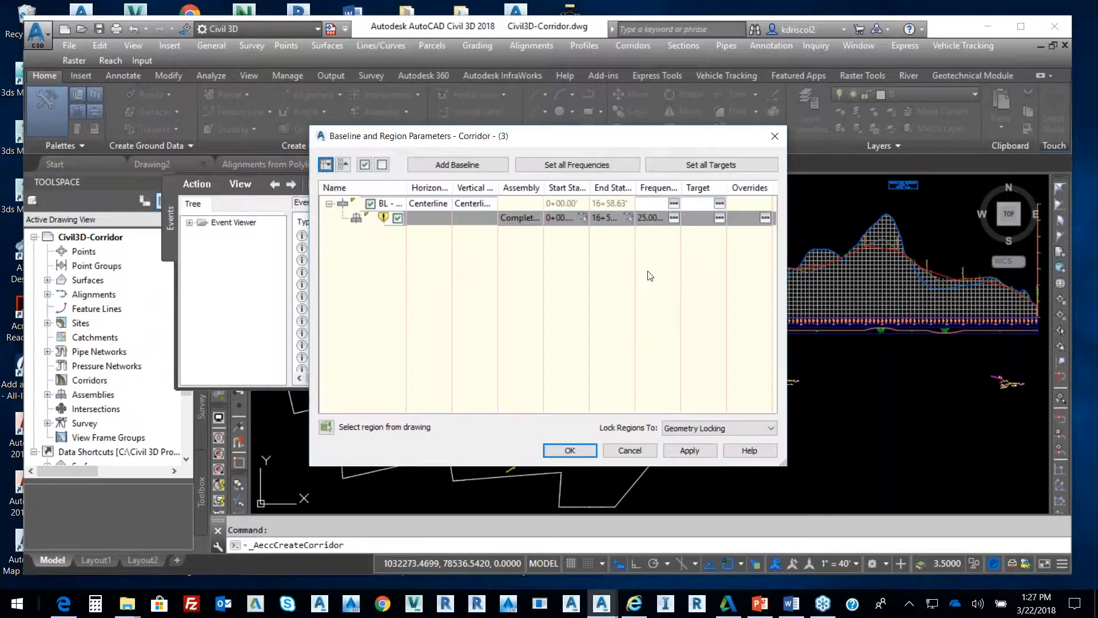
# Step: Accept the region parameters, rebuild Corridor - (3) and close the Event Viewer
pyautogui.click(569, 450)
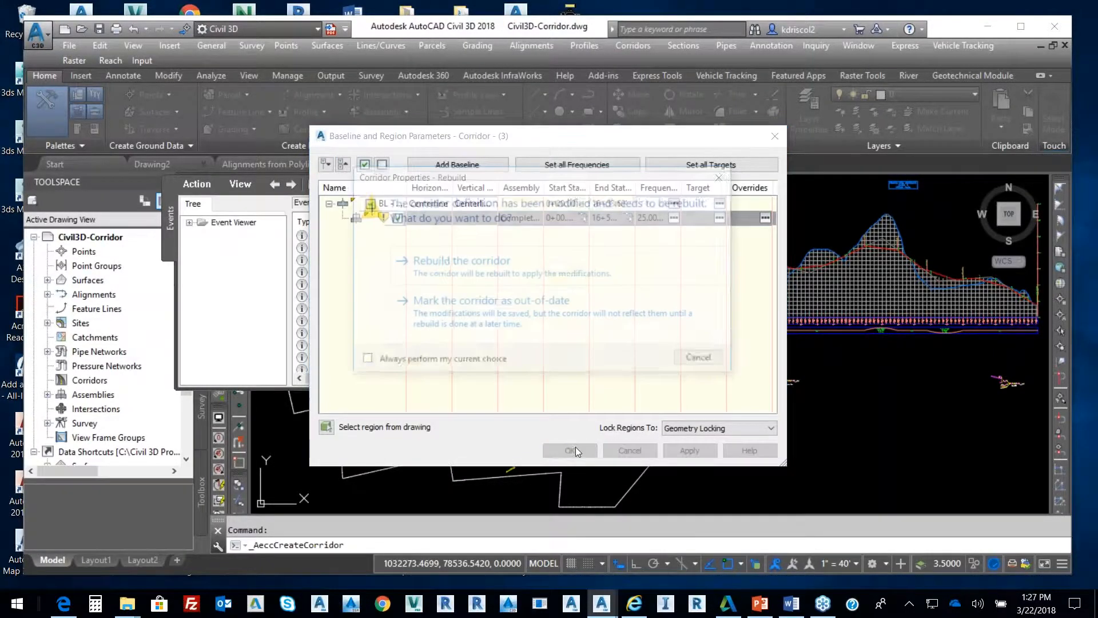
pyautogui.click(463, 261)
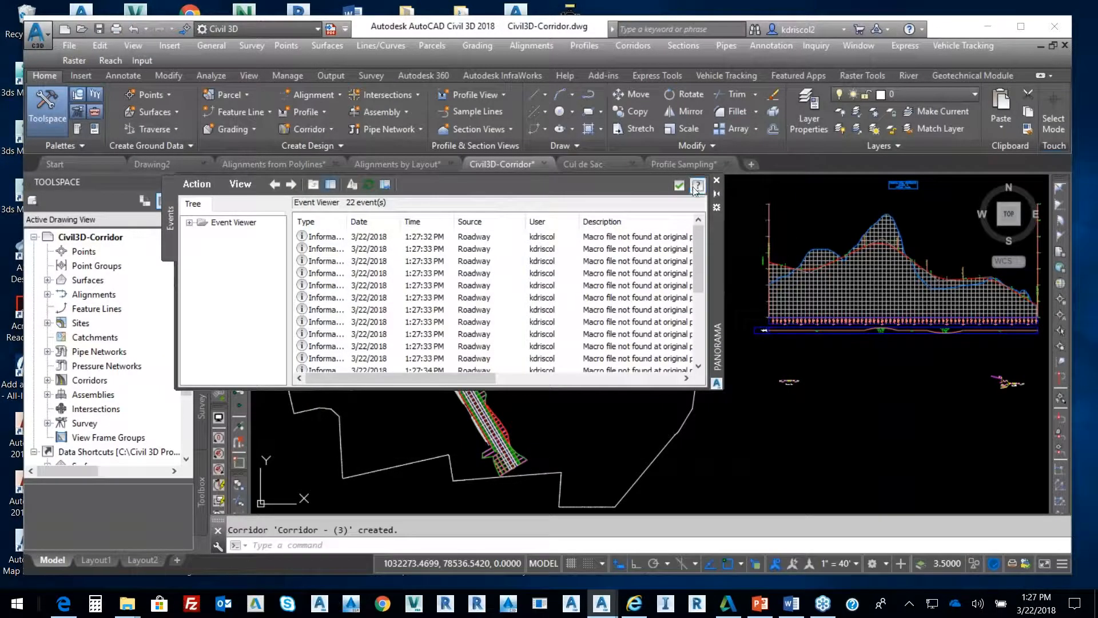
pyautogui.click(697, 185)
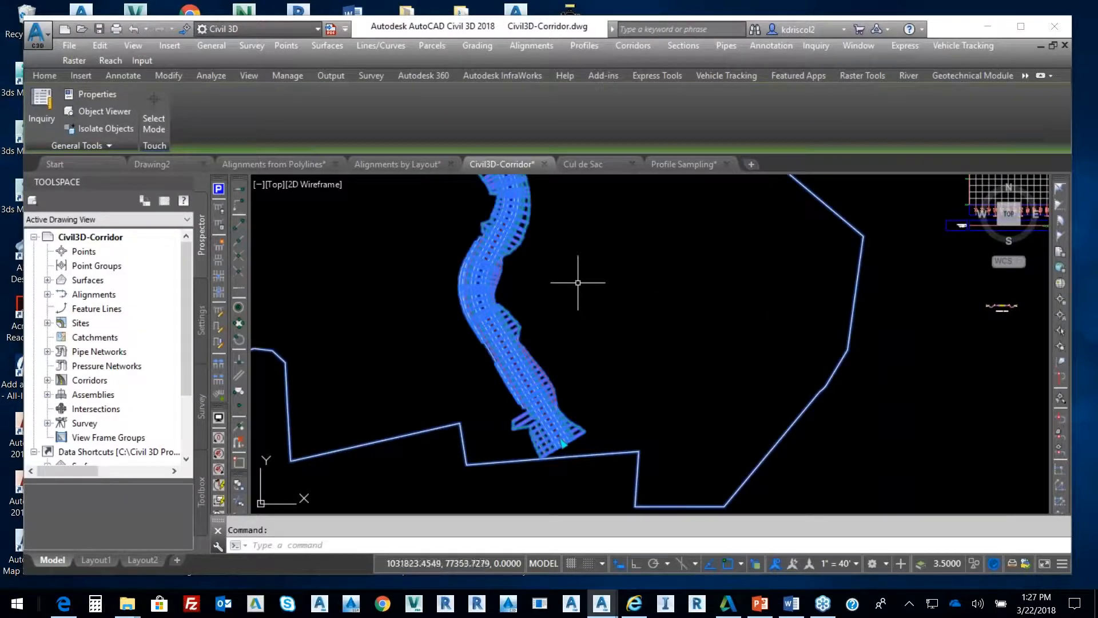
pyautogui.rightClick(578, 283)
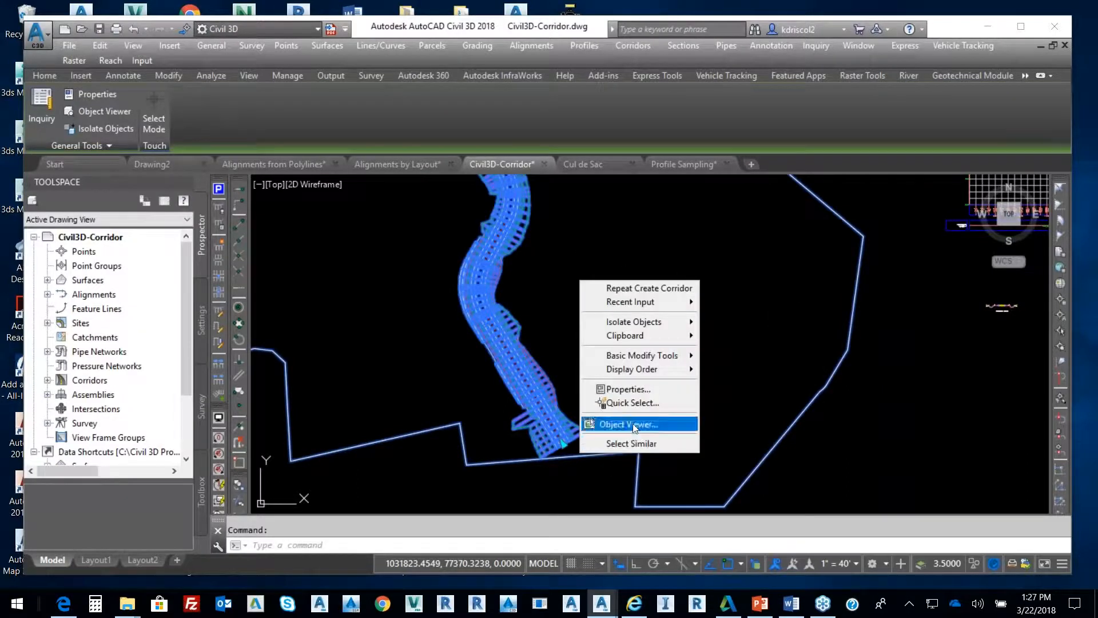
pyautogui.click(635, 423)
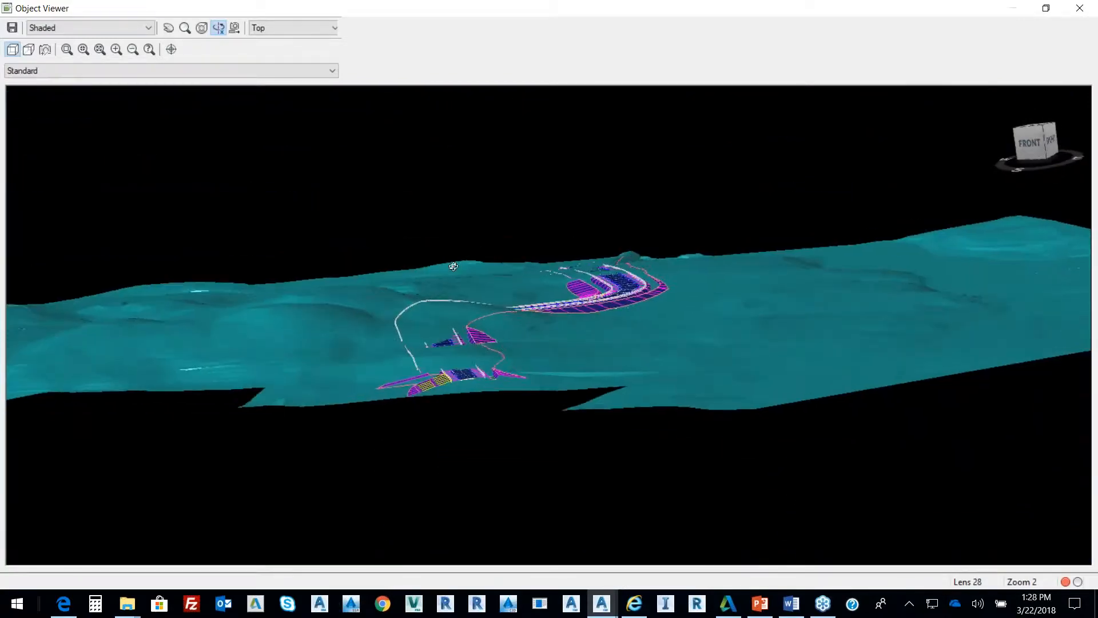
pyautogui.moveTo(453, 266); pyautogui.dragTo(470, 308)
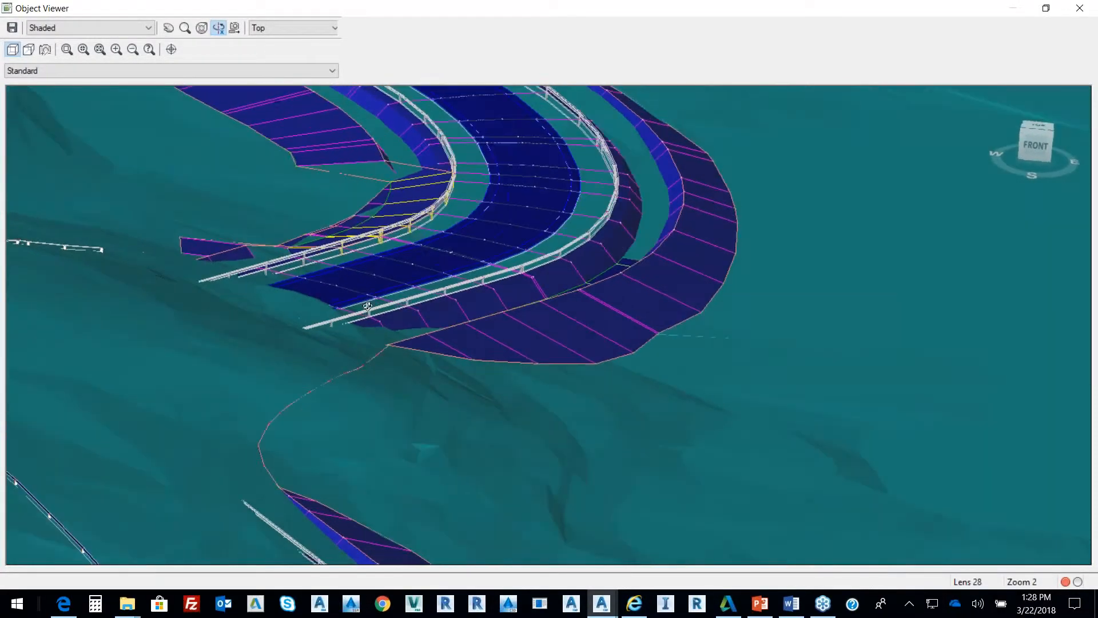
pyautogui.rightClick(639, 426)
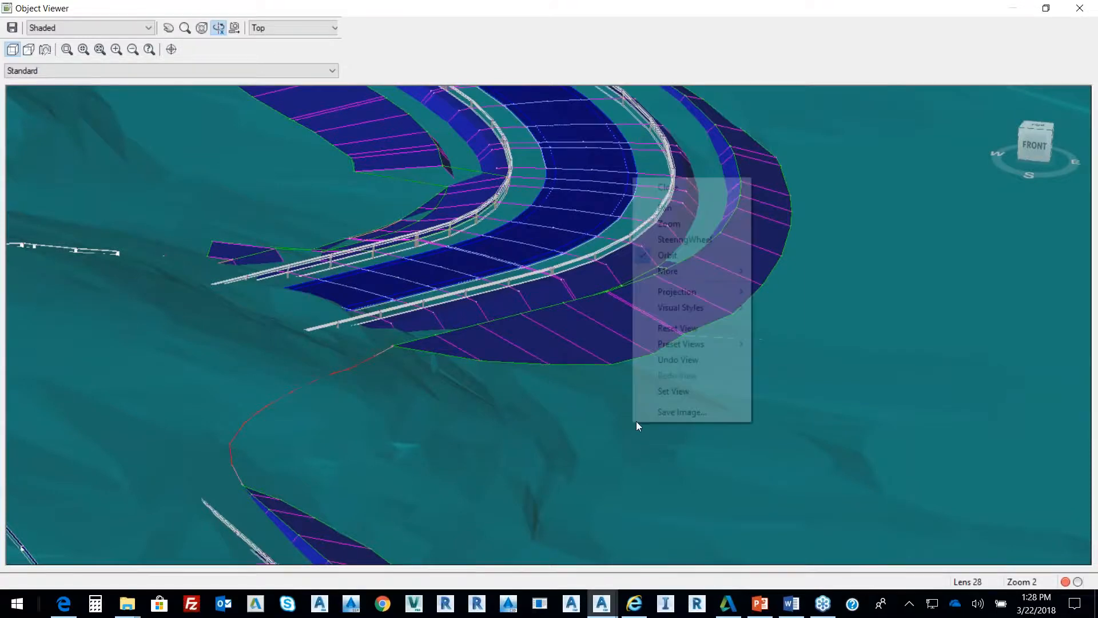
pyautogui.click(639, 316)
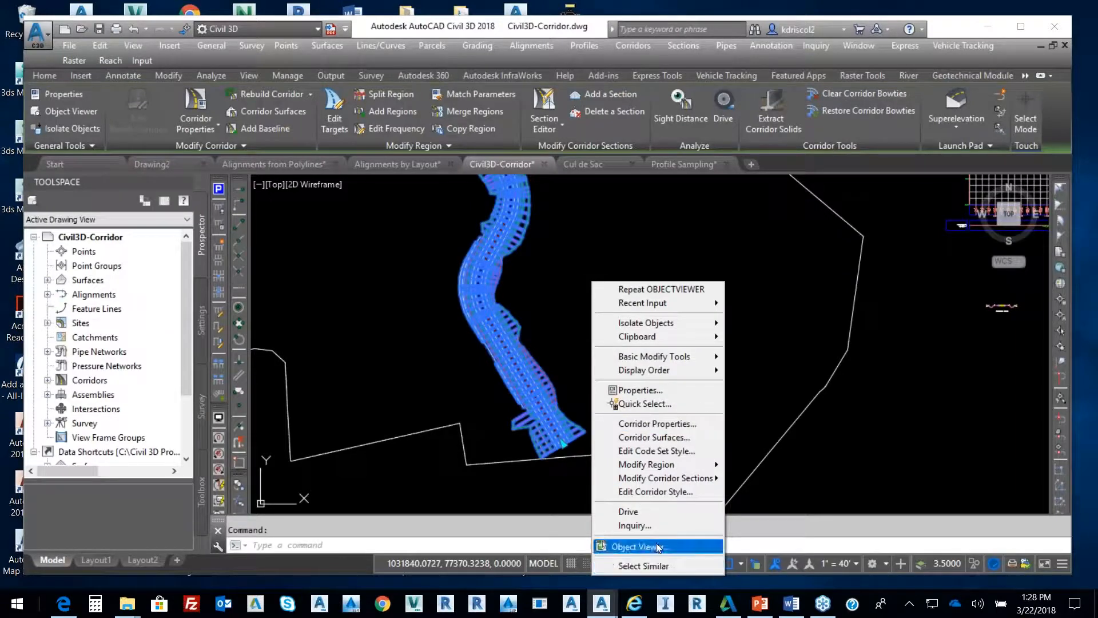
pyautogui.click(636, 545)
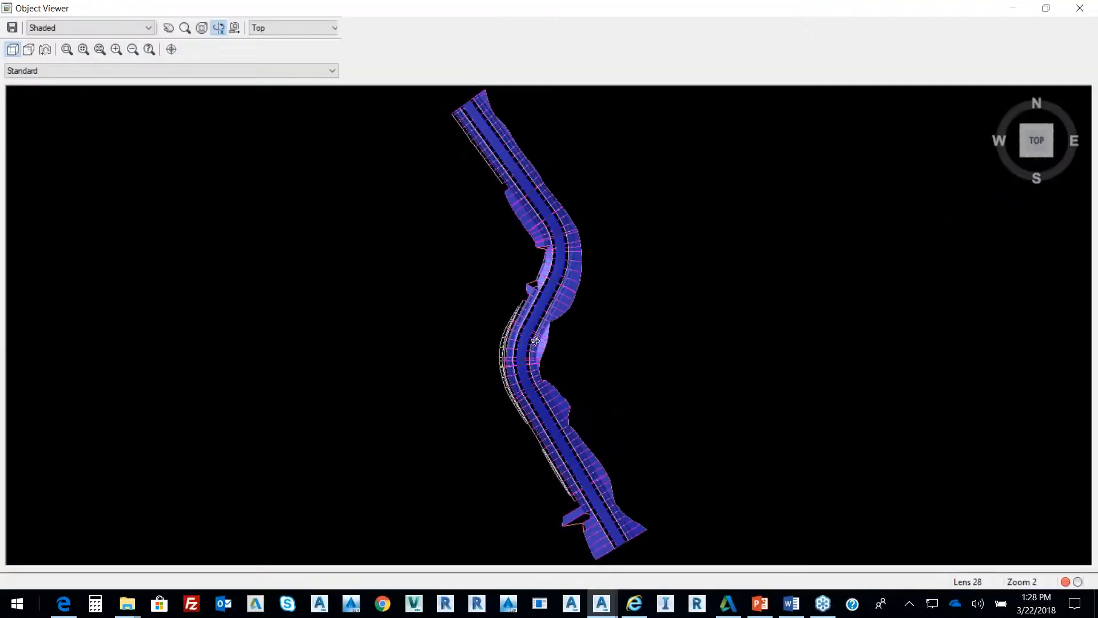
pyautogui.moveTo(535, 340); pyautogui.dragTo(568, 294)
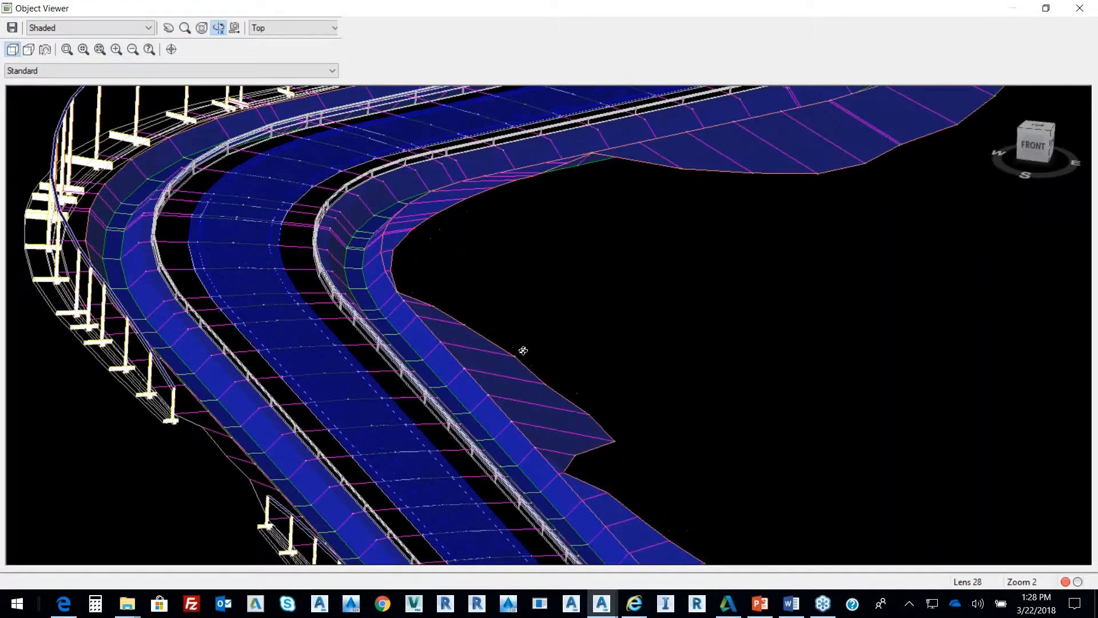
pyautogui.moveTo(523, 350); pyautogui.dragTo(771, 241)
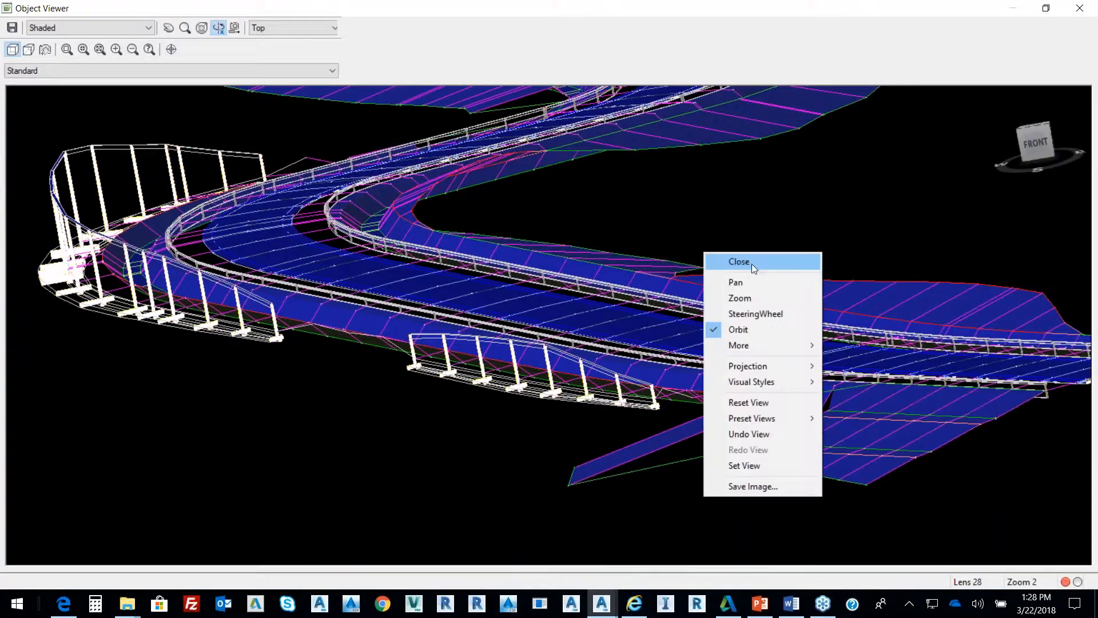
pyautogui.click(749, 262)
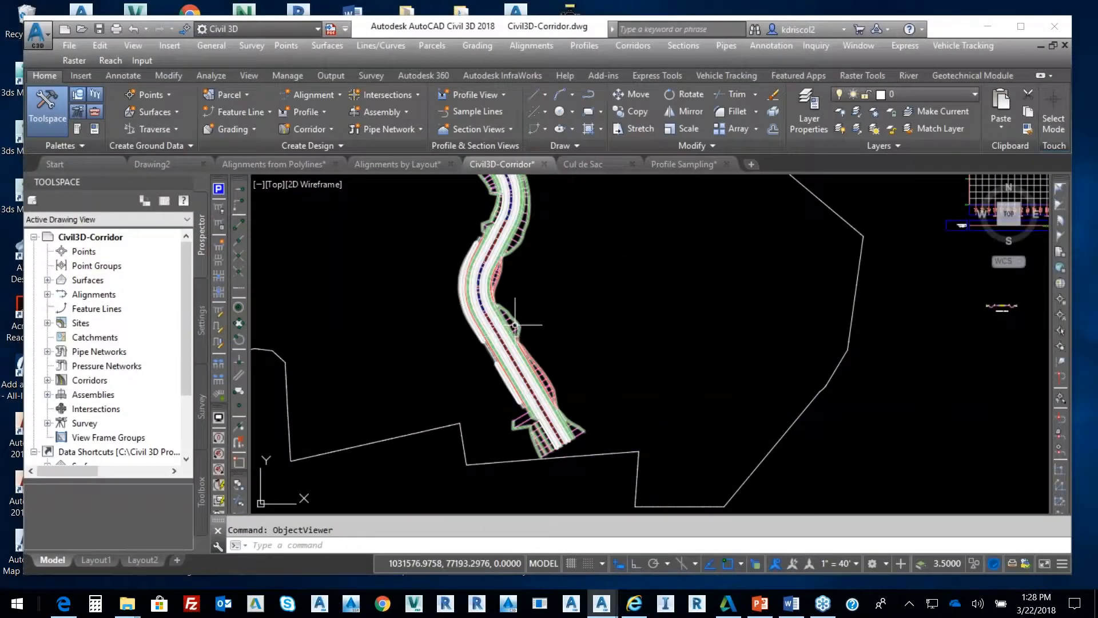
# Step: Create a corridor surface from the Top link code, added as breaklines with Top Links overhang correction
pyautogui.rightClick(515, 325)
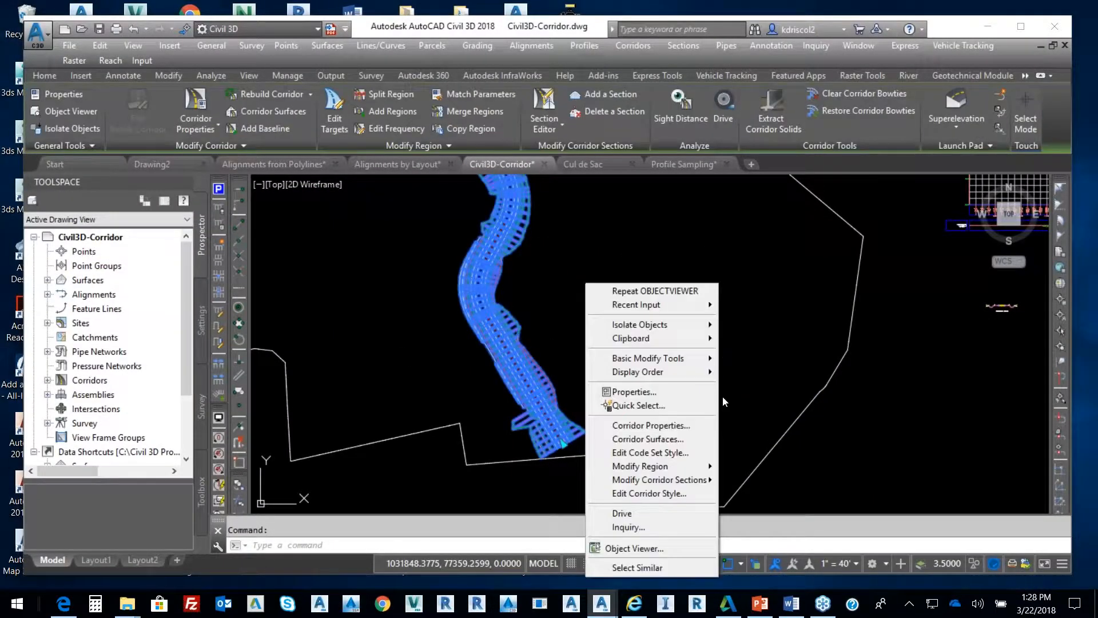
pyautogui.moveTo(646, 439)
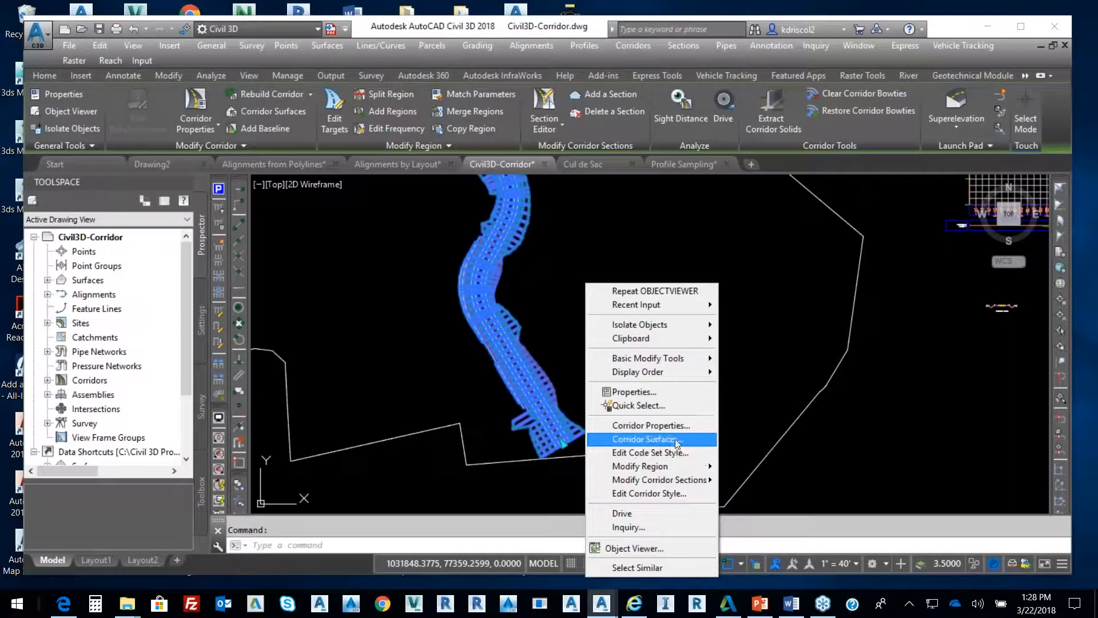
pyautogui.click(645, 439)
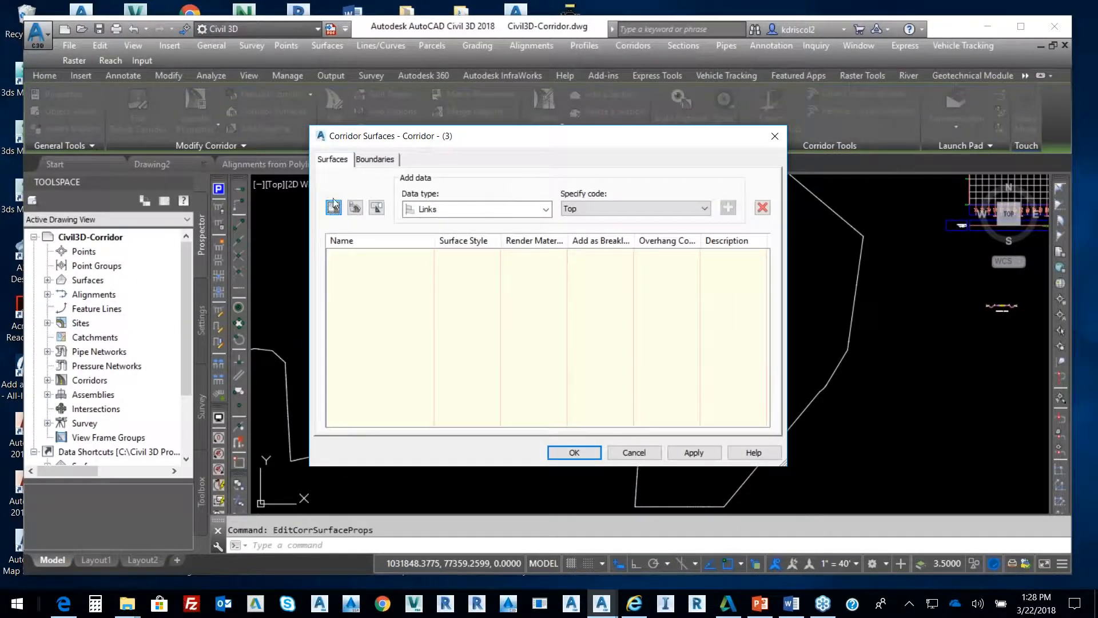
pyautogui.click(334, 207)
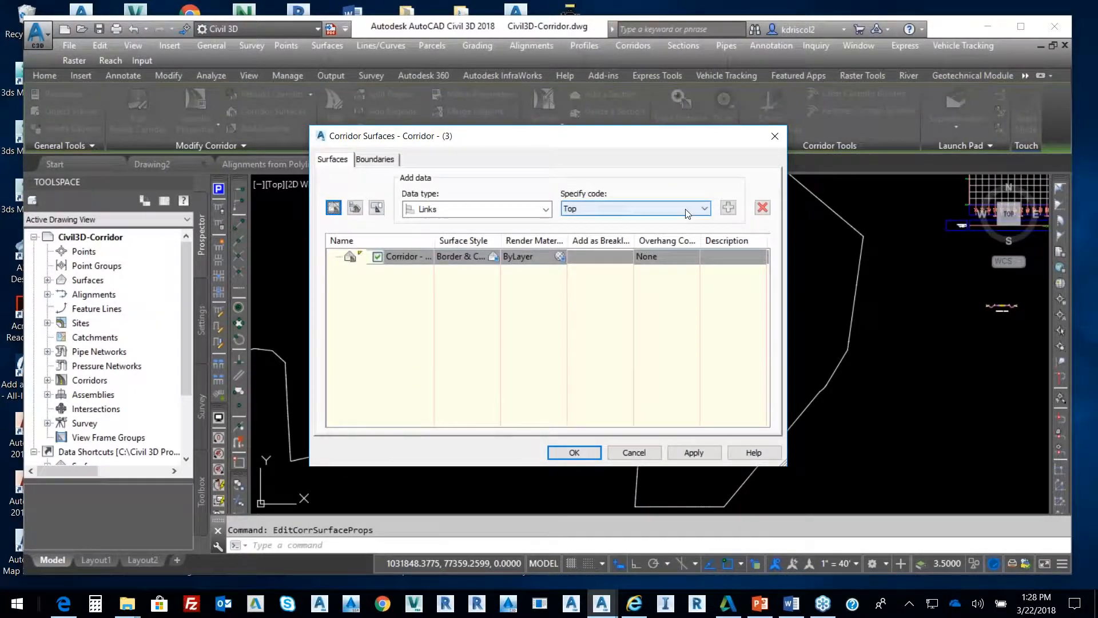
pyautogui.click(727, 207)
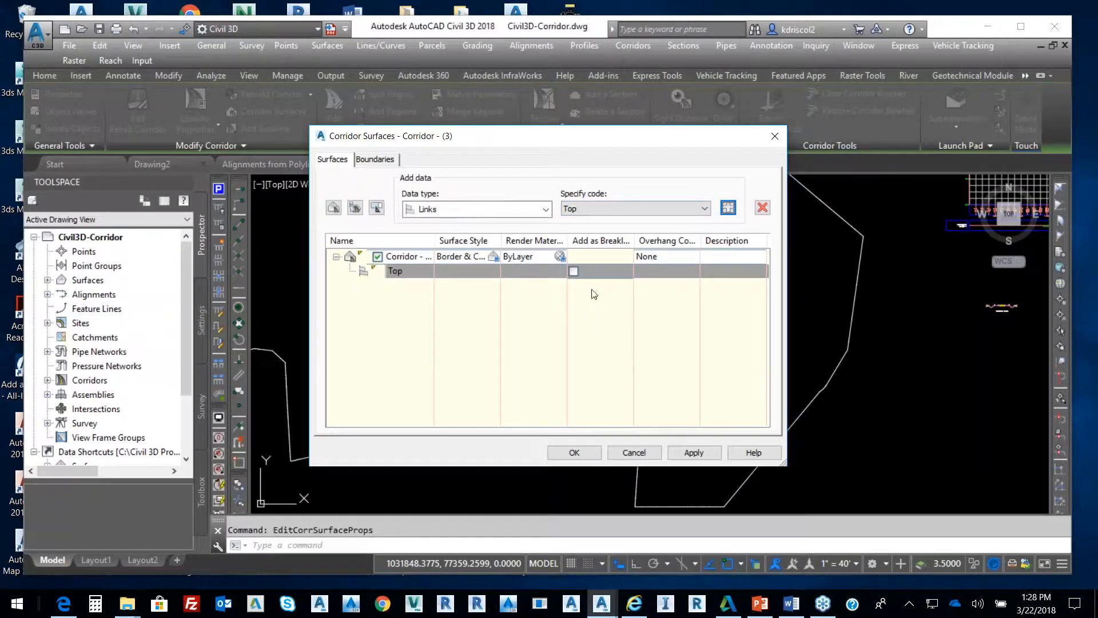
pyautogui.click(574, 271)
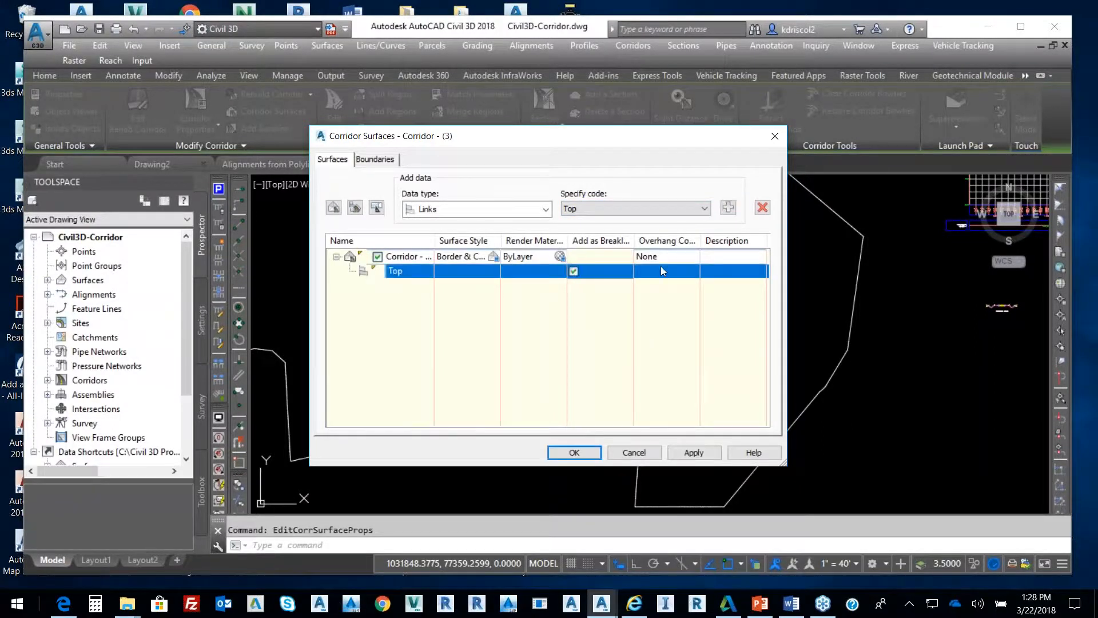
pyautogui.click(692, 256)
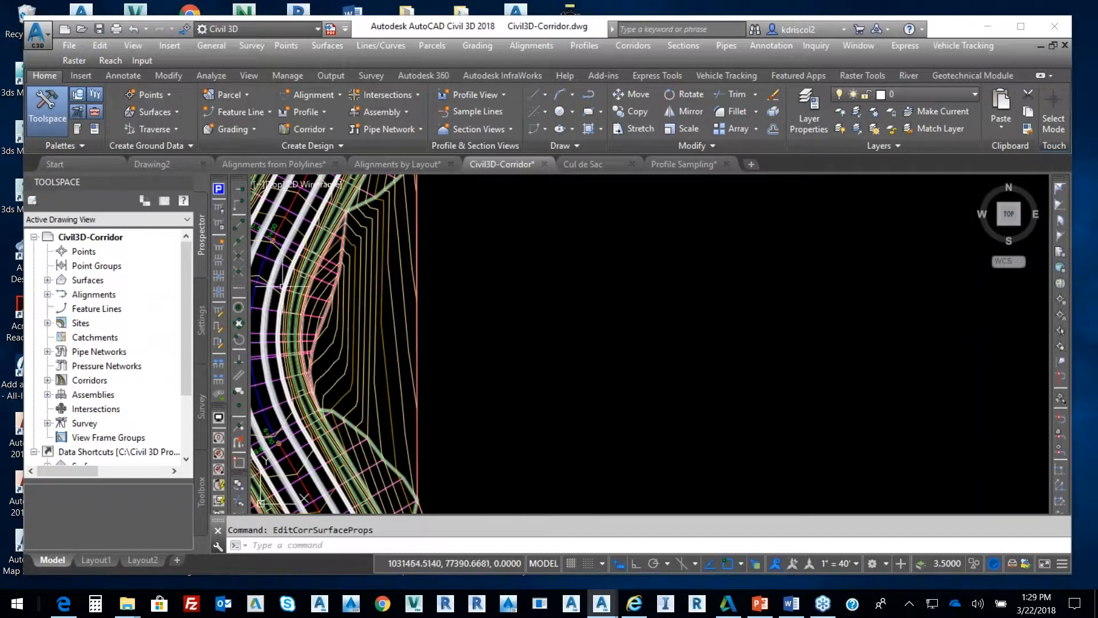
# Step: Add a corridor extents outer boundary to the corridor surface in Corridor Properties and confirm
pyautogui.rightClick(359, 337)
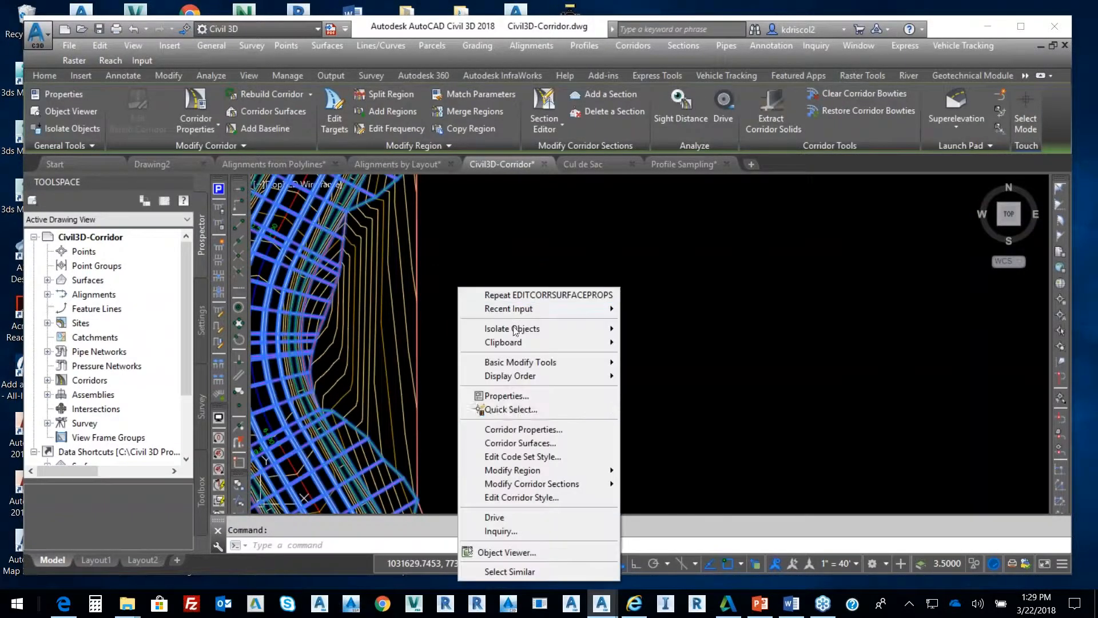
pyautogui.click(549, 432)
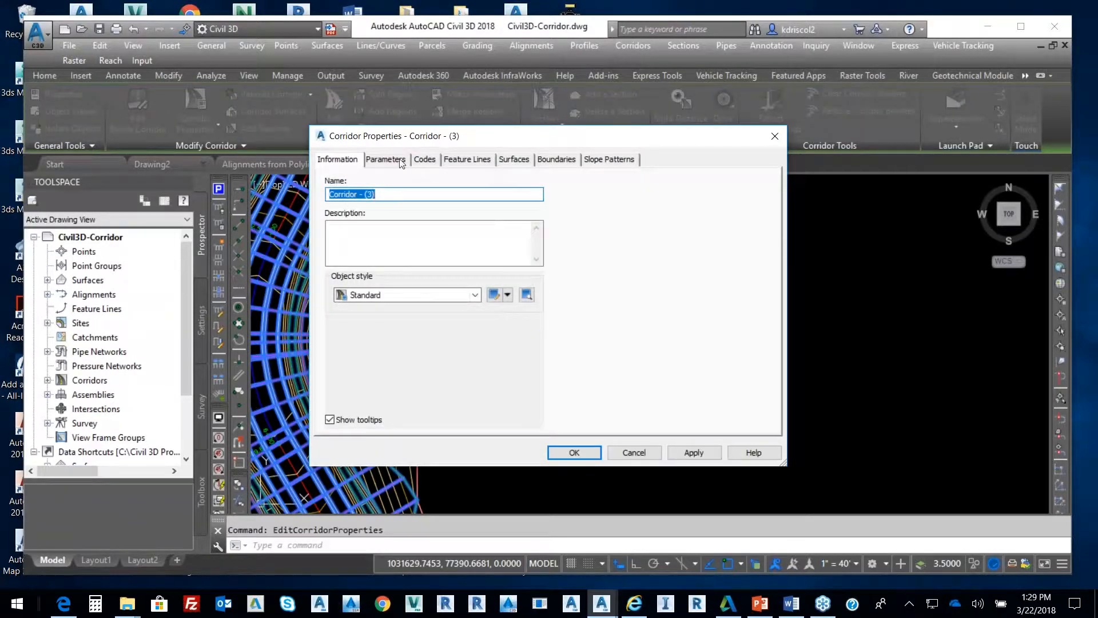
pyautogui.click(514, 159)
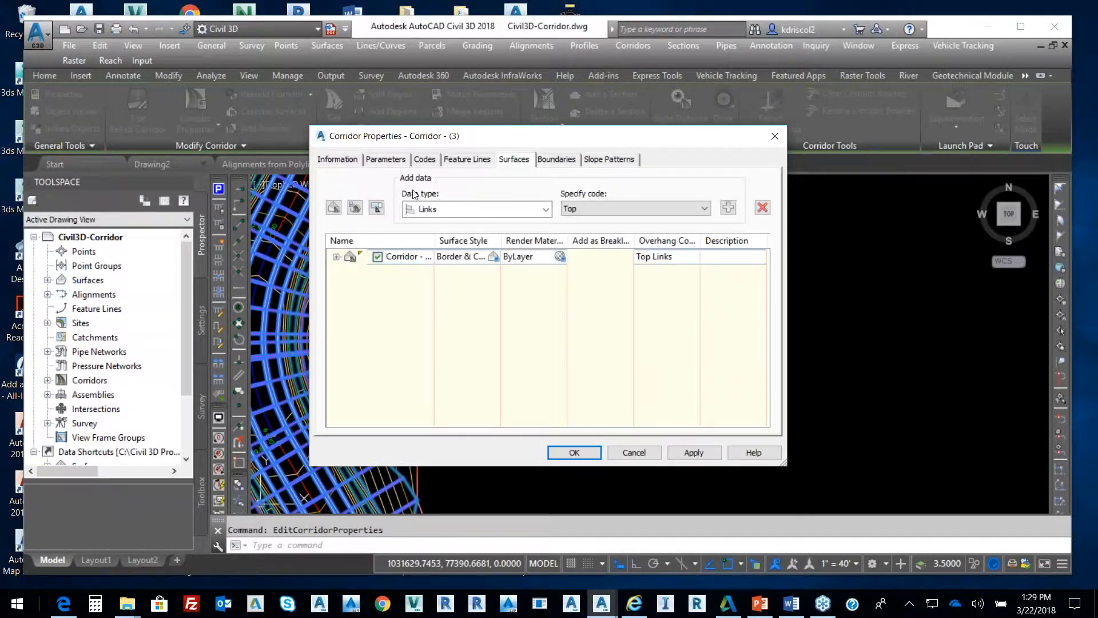
pyautogui.moveTo(641, 194)
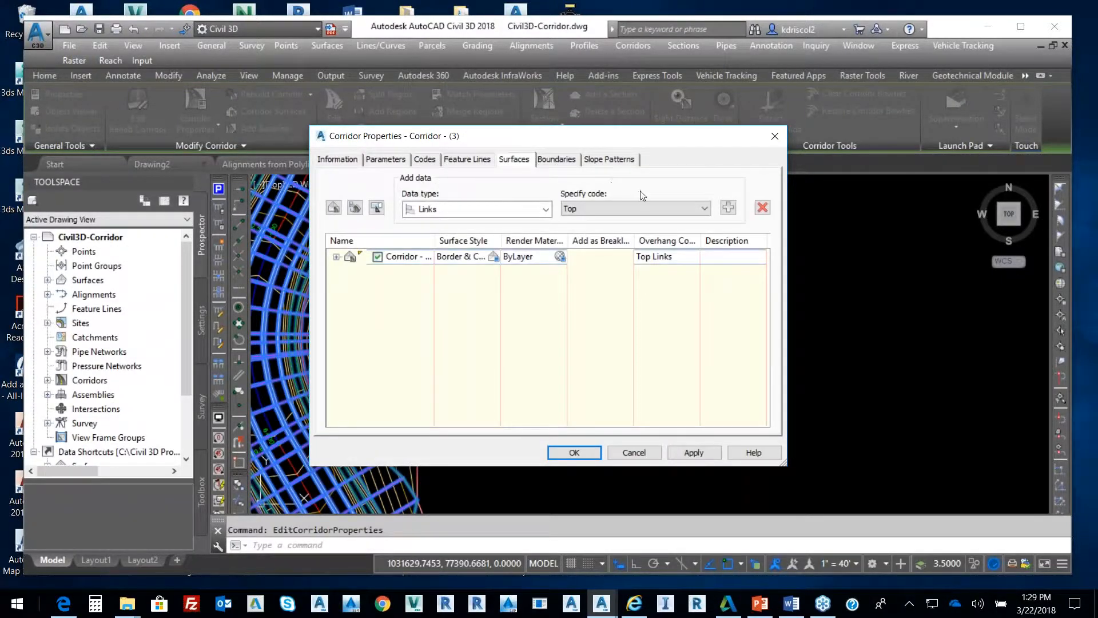
pyautogui.click(557, 159)
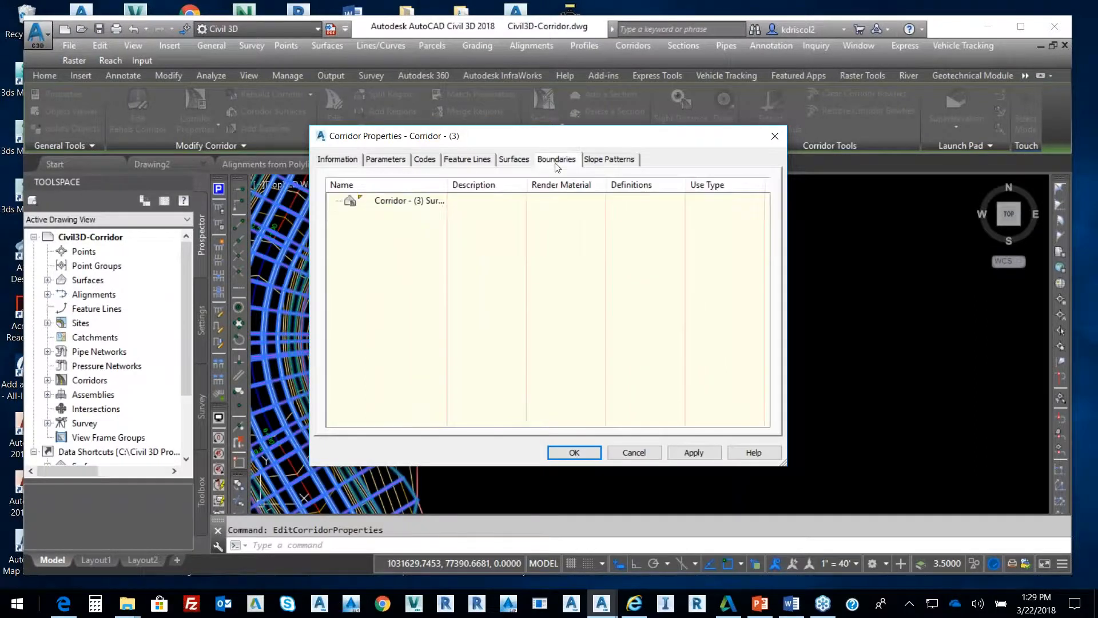
pyautogui.rightClick(403, 200)
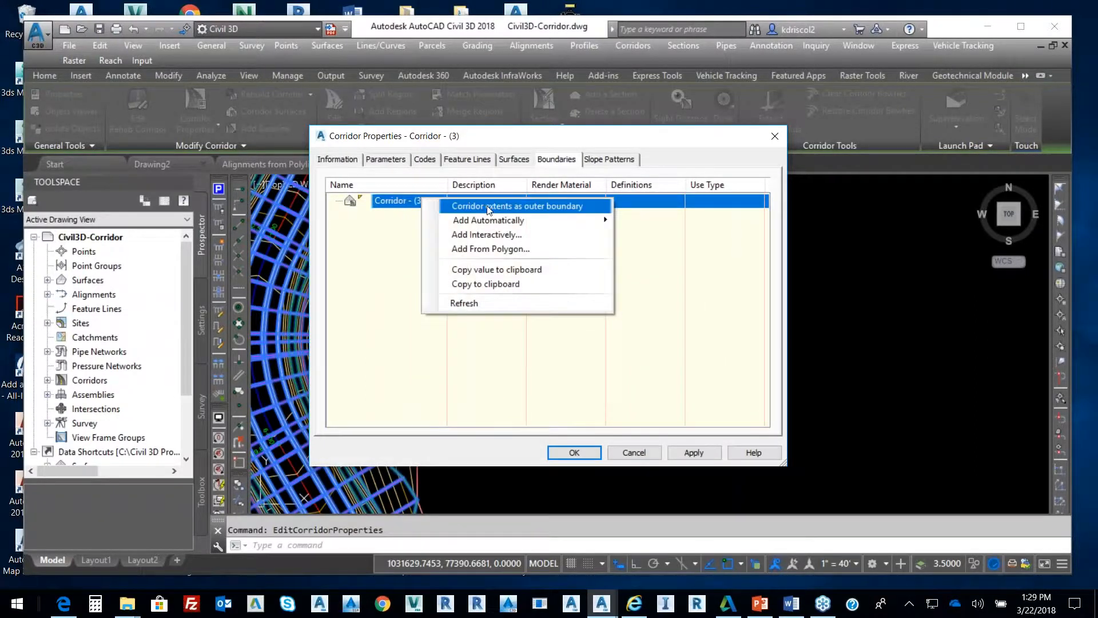
pyautogui.click(510, 206)
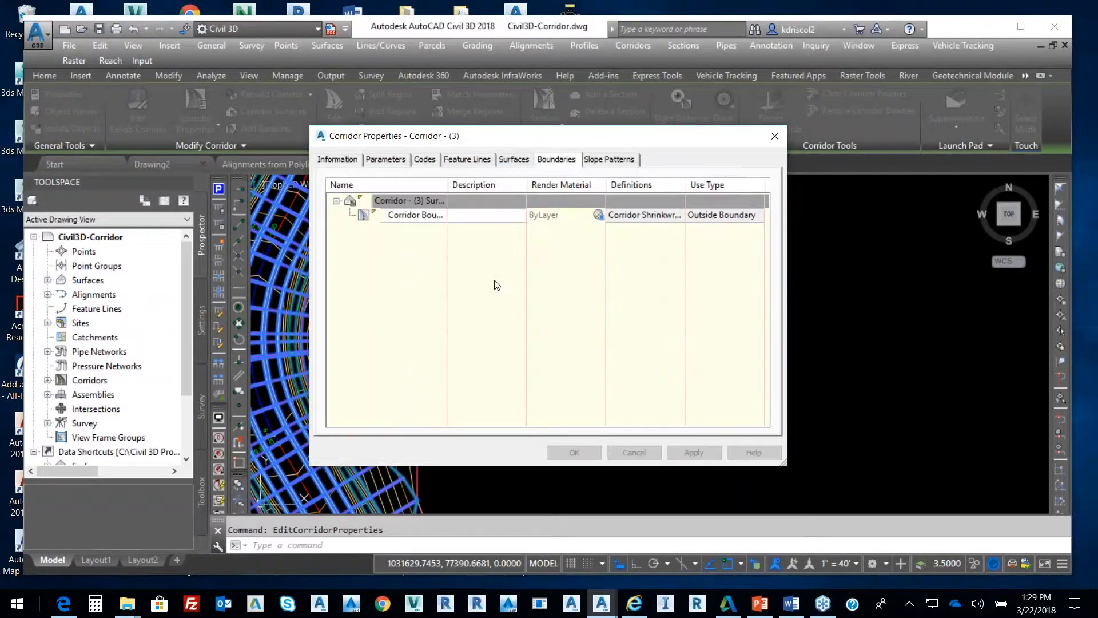
pyautogui.click(575, 453)
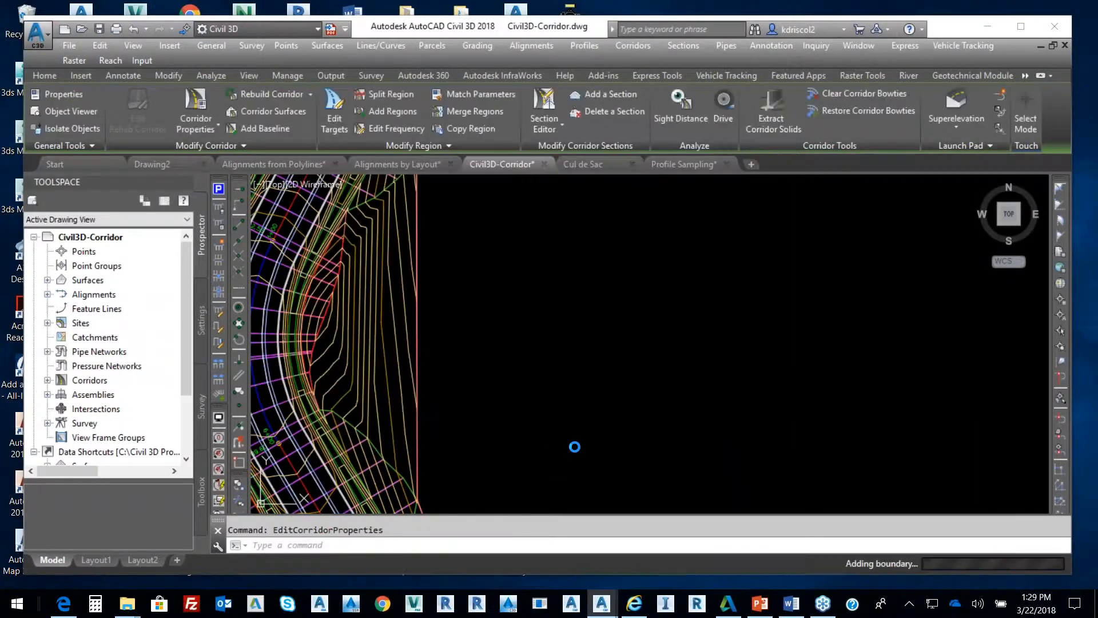
pyautogui.click(45, 76)
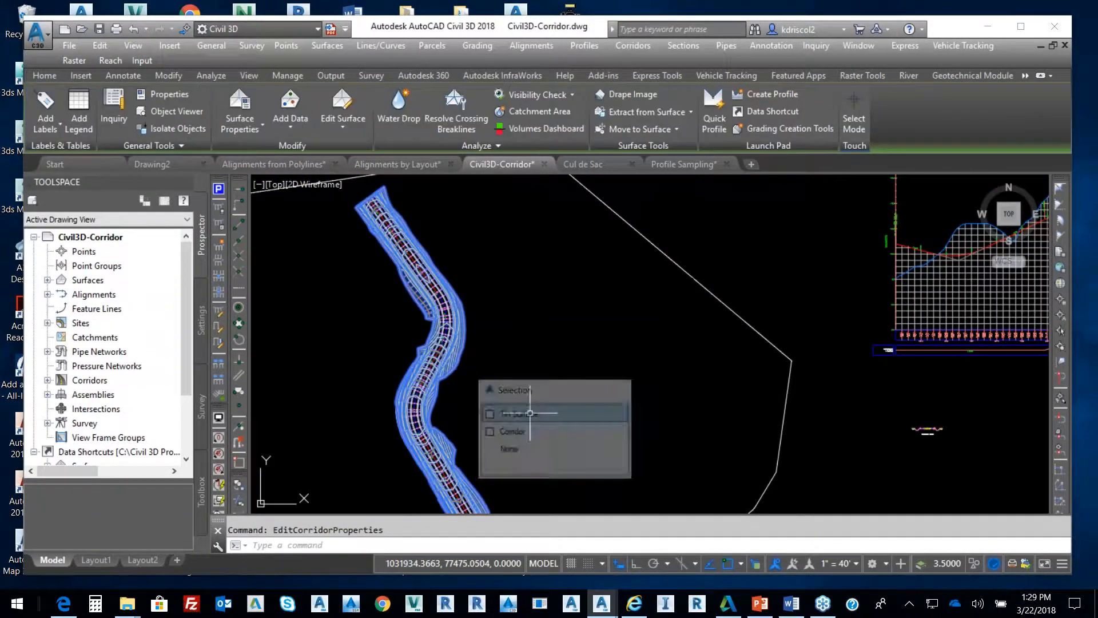
pyautogui.rightClick(530, 413)
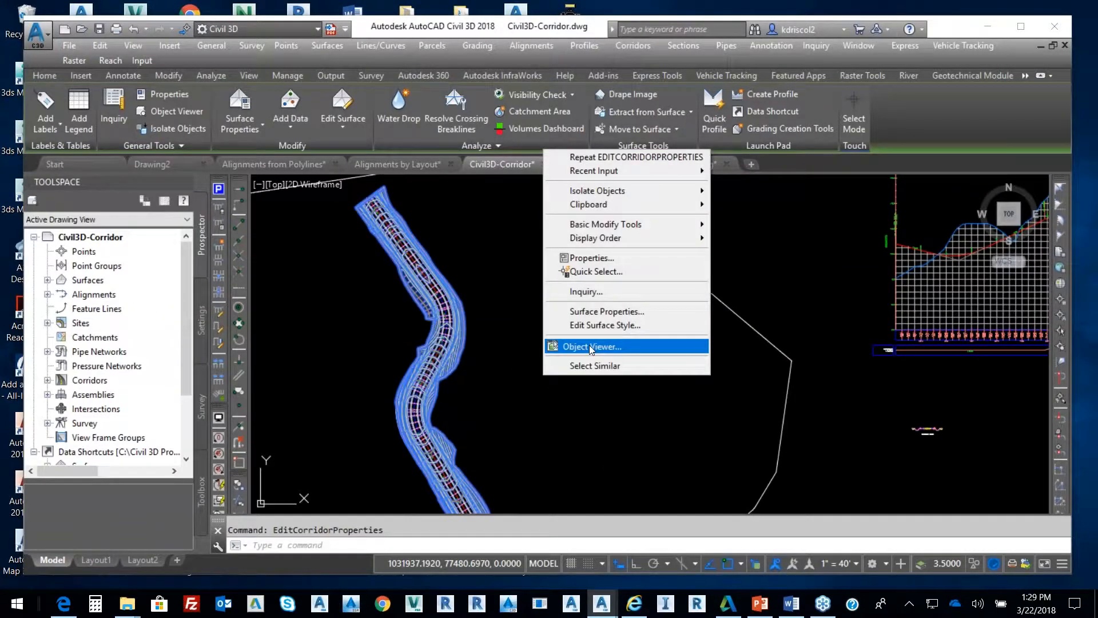
pyautogui.click(592, 345)
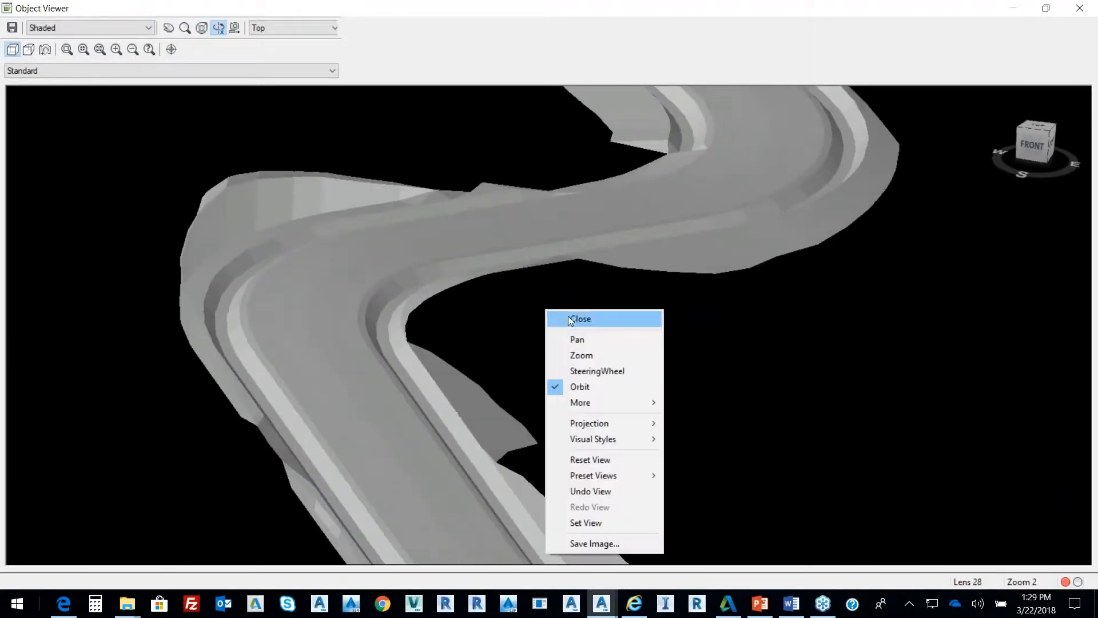
pyautogui.click(581, 319)
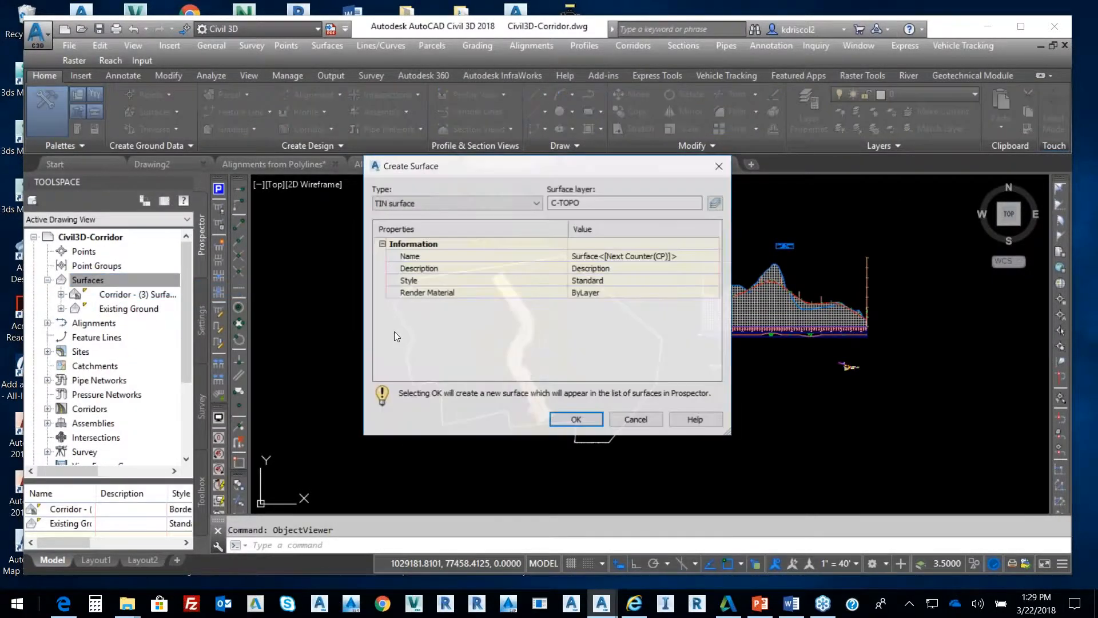
# Step: Create a TIN surface named Final with the Border & Contours style
pyautogui.click(640, 257)
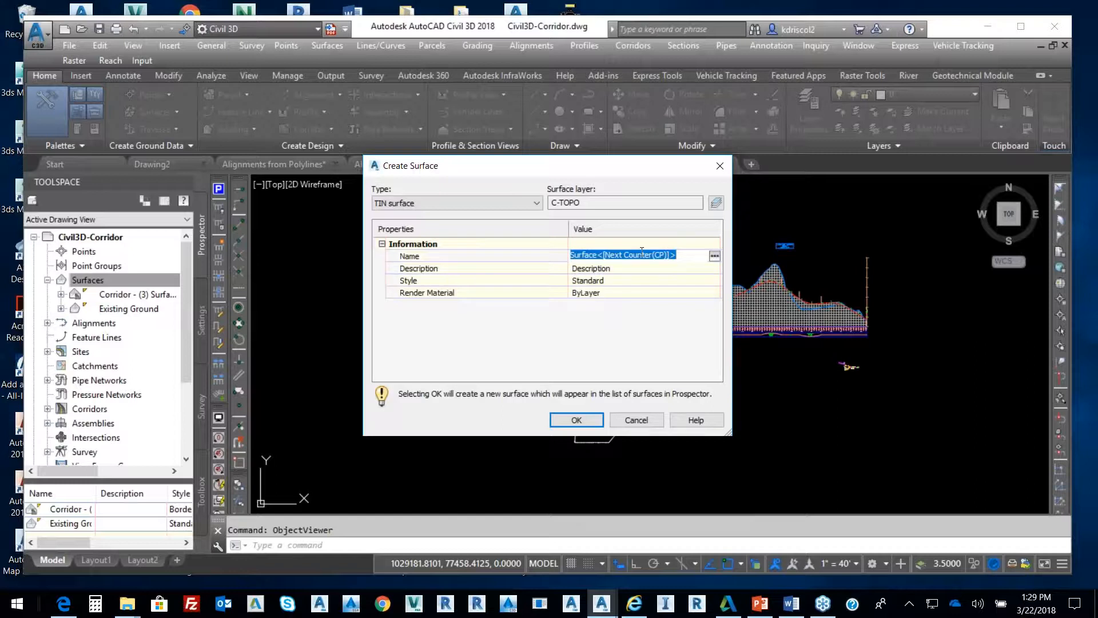
pyautogui.write('Final')
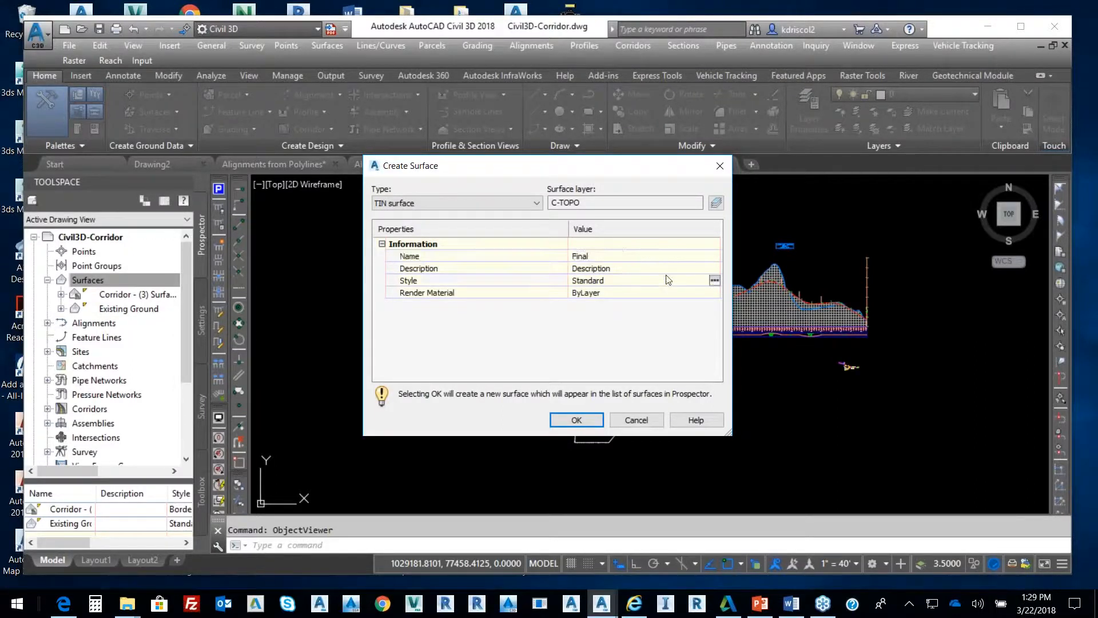
pyautogui.click(714, 280)
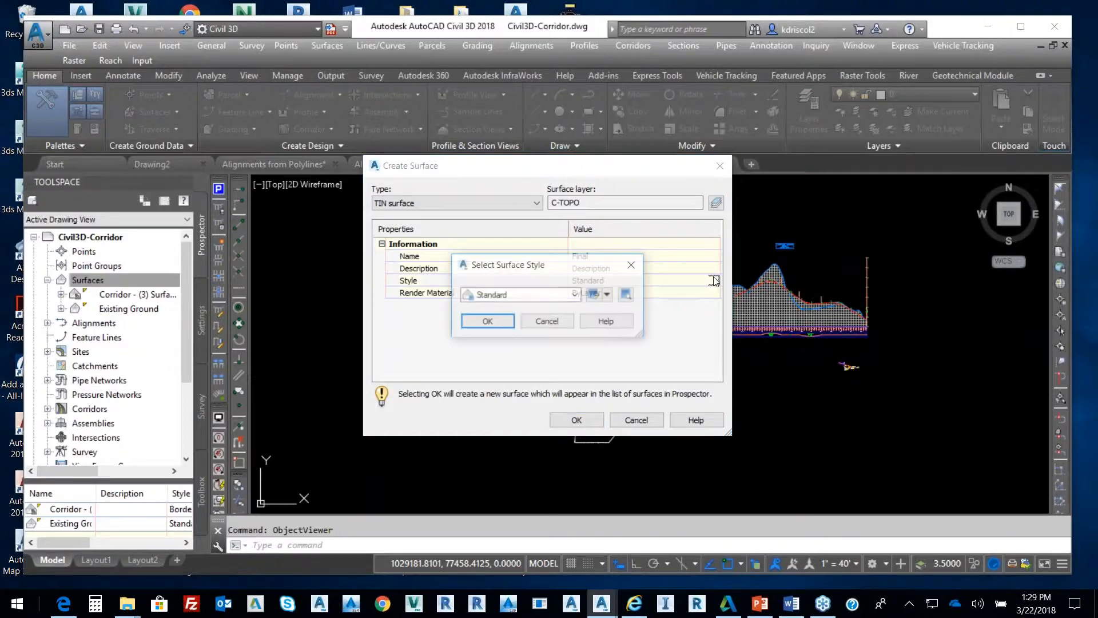
pyautogui.click(591, 296)
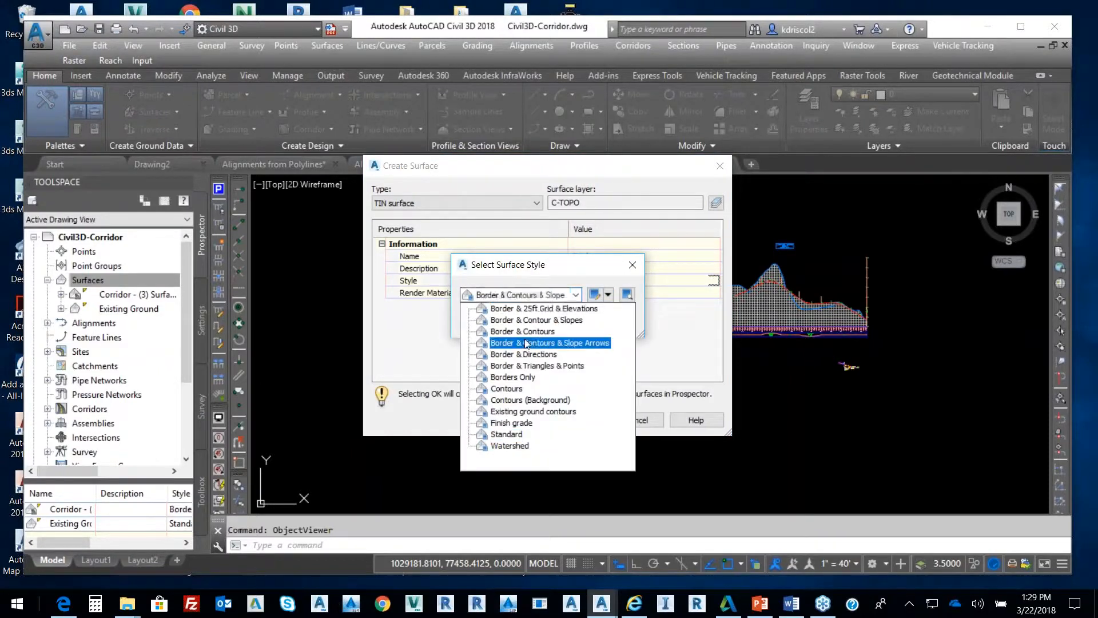
pyautogui.click(522, 332)
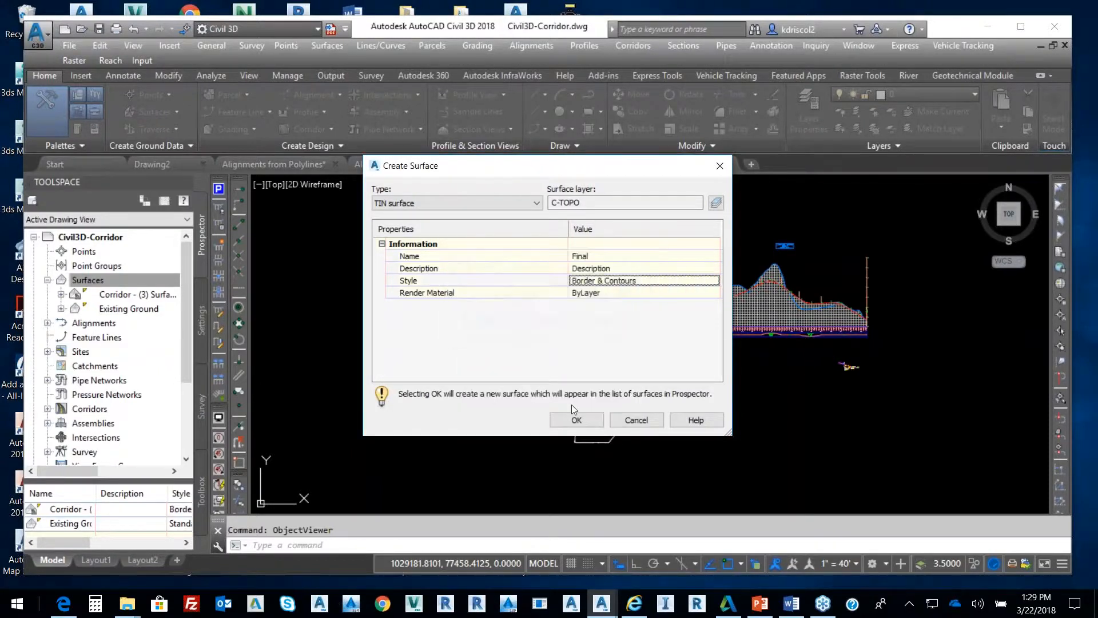
pyautogui.click(577, 420)
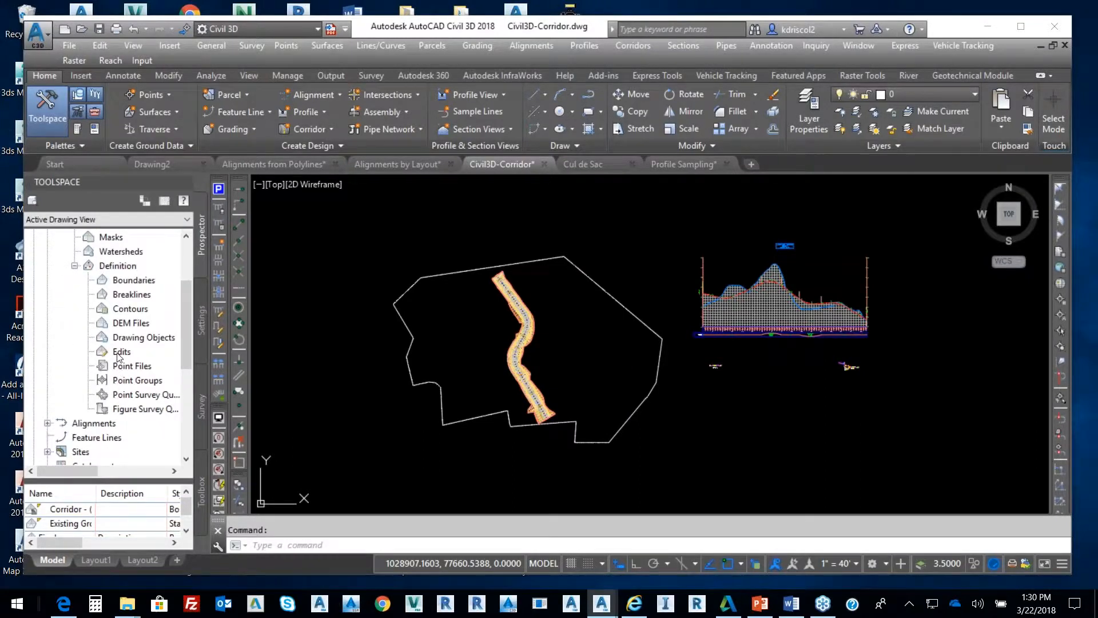
# Step: Paste Existing Ground and then the corridor surface into the Final surface
pyautogui.rightClick(121, 351)
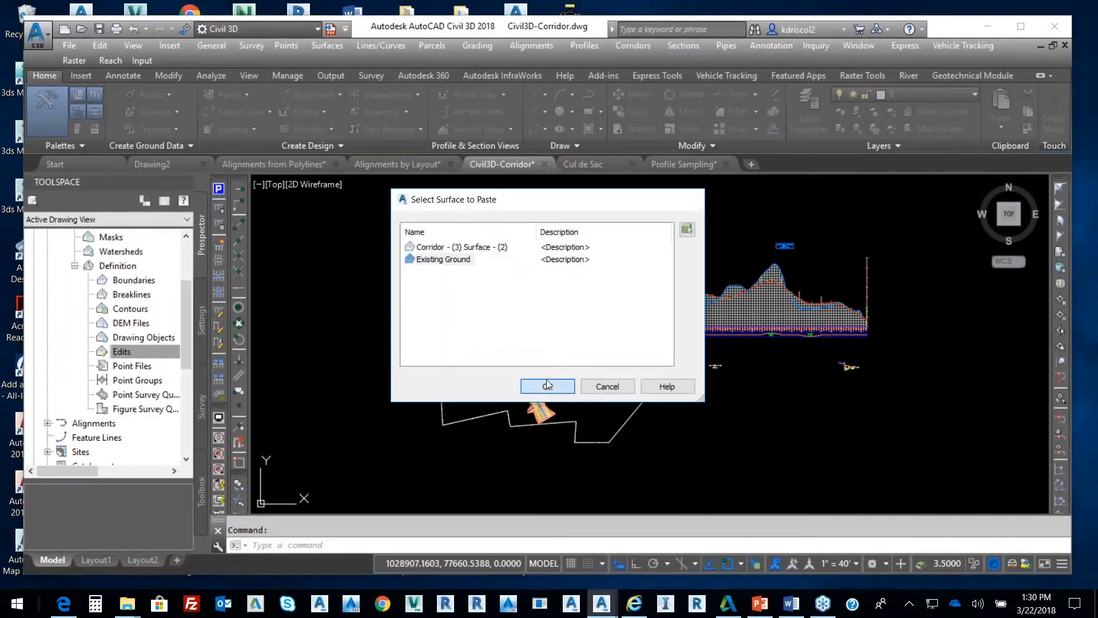
pyautogui.click(547, 387)
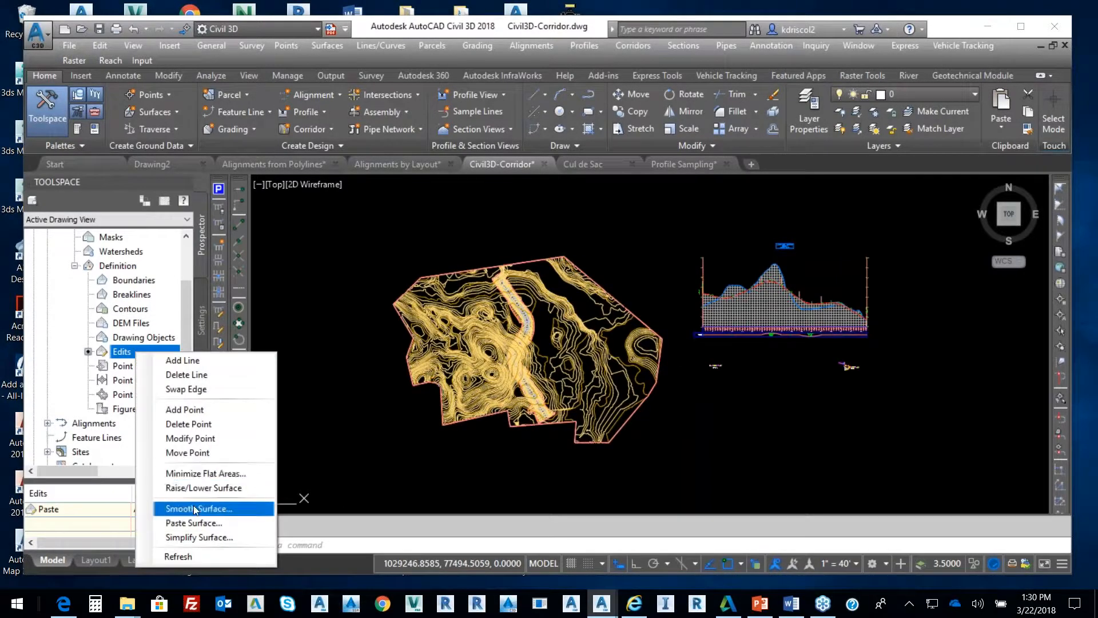
pyautogui.click(193, 523)
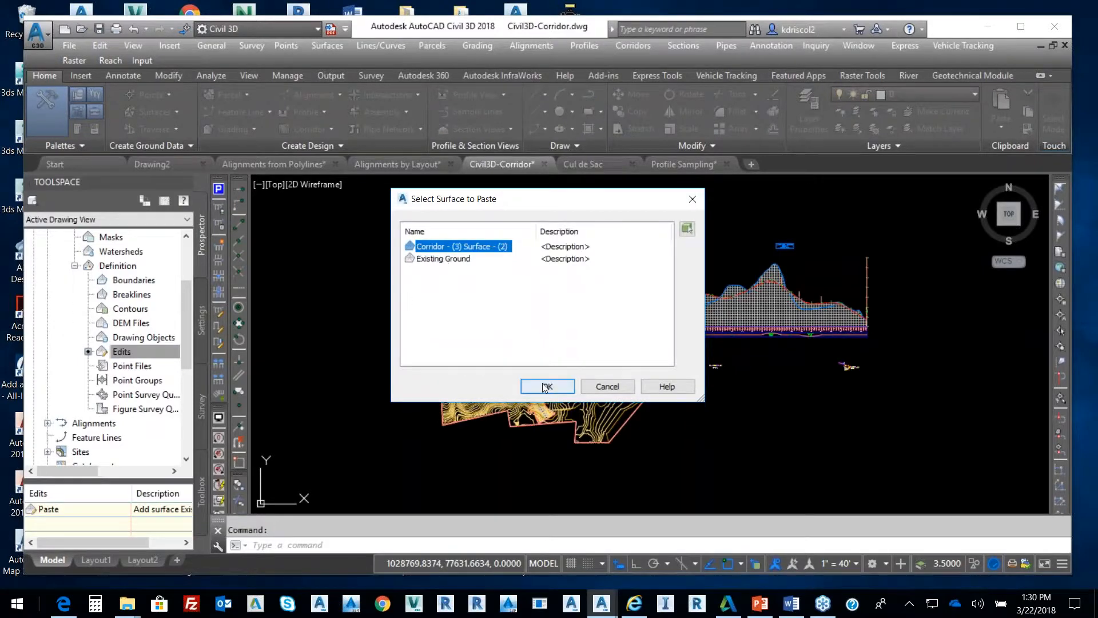
pyautogui.click(547, 386)
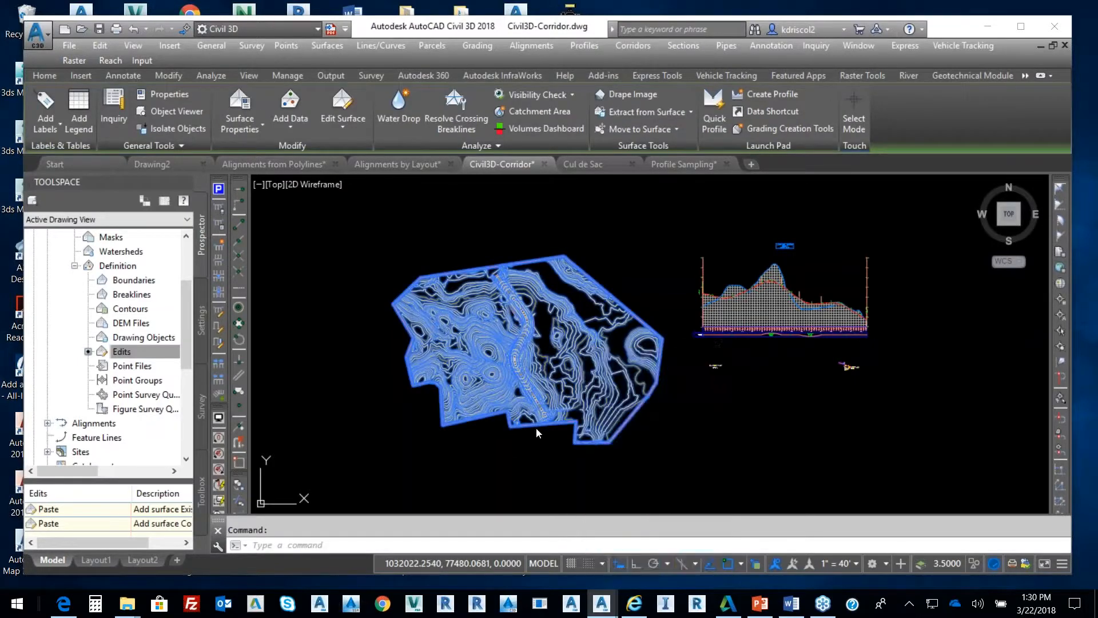
pyautogui.click(176, 110)
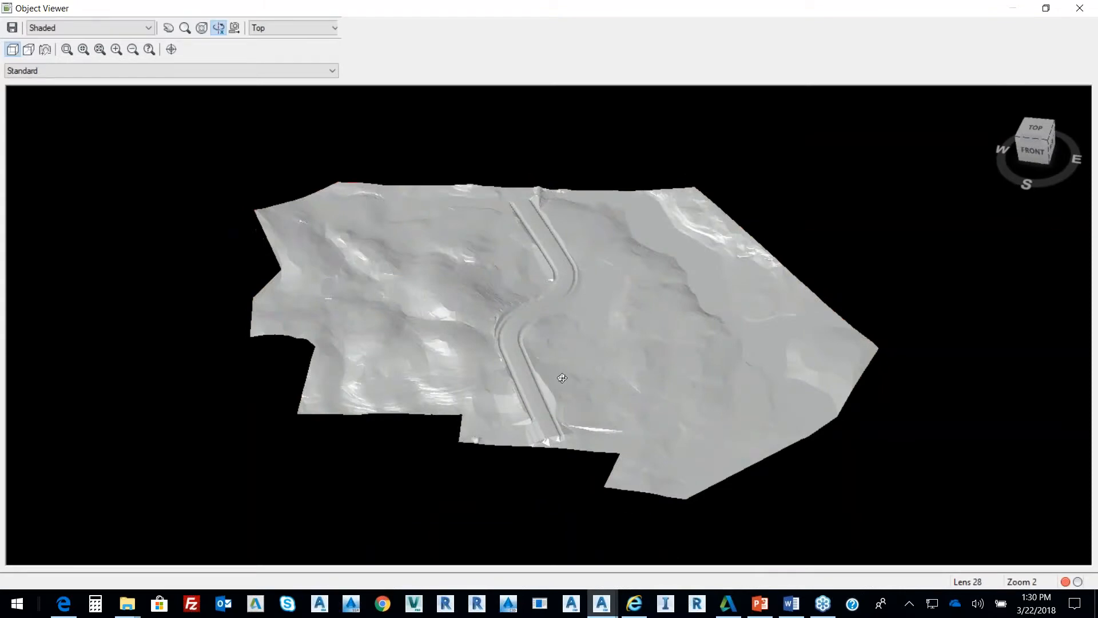
pyautogui.moveTo(561, 378); pyautogui.dragTo(559, 302)
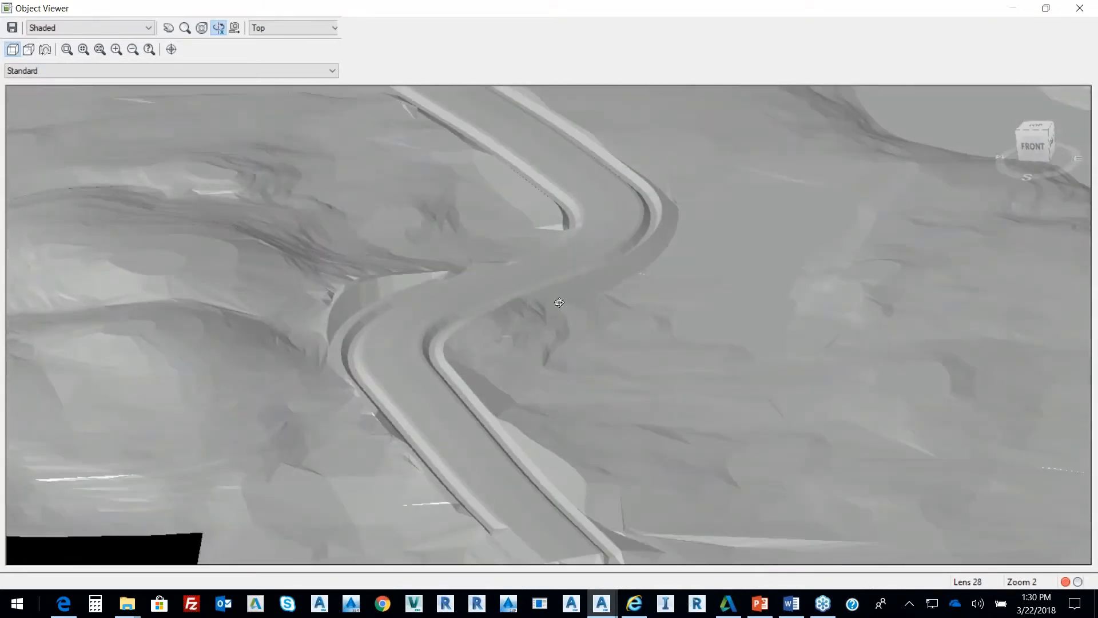
pyautogui.moveTo(560, 302); pyautogui.dragTo(457, 366)
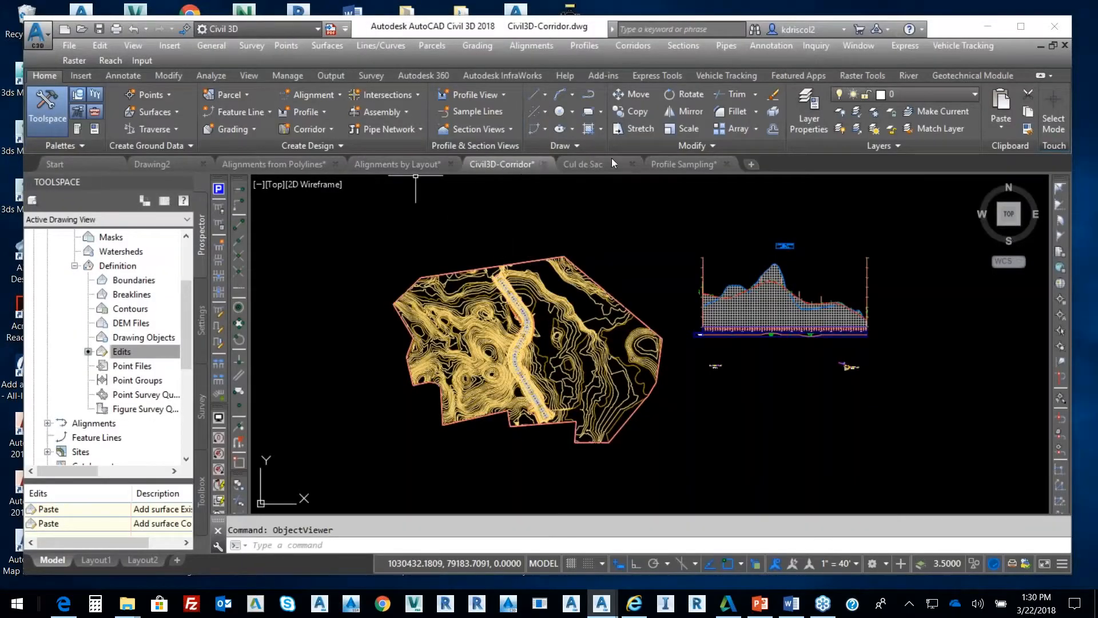
pyautogui.moveTo(601, 225)
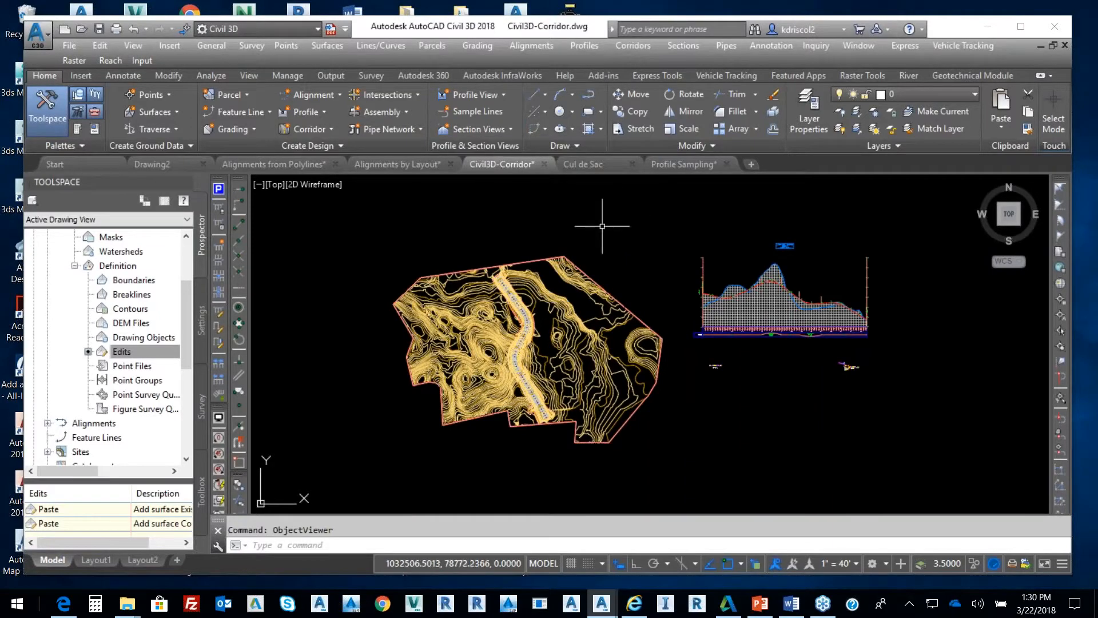
pyautogui.moveTo(623, 229)
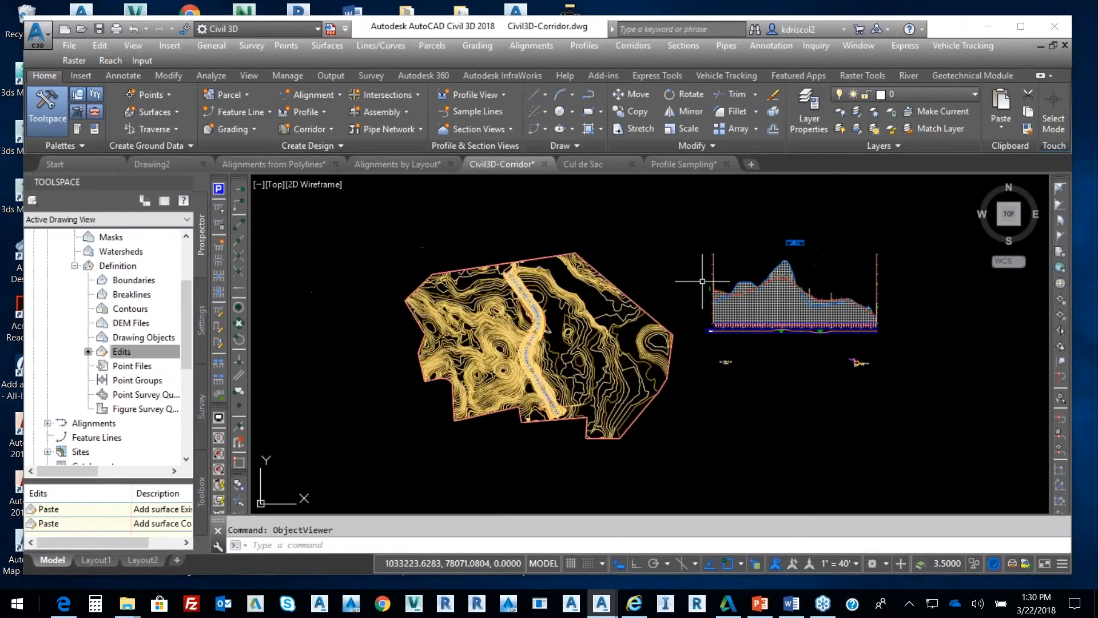
pyautogui.moveTo(705, 279)
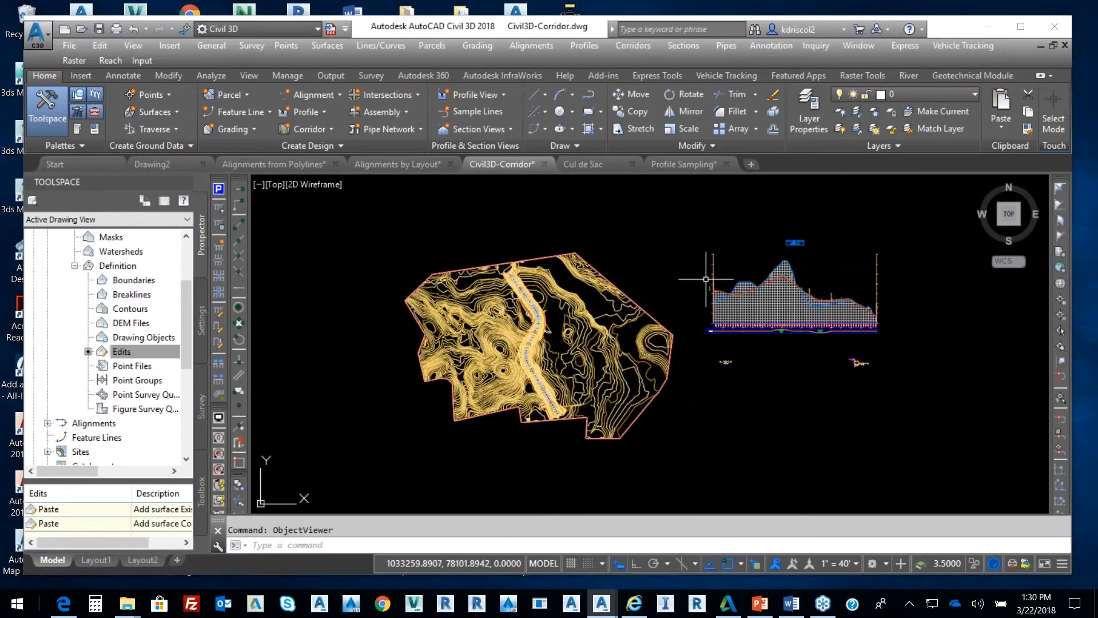